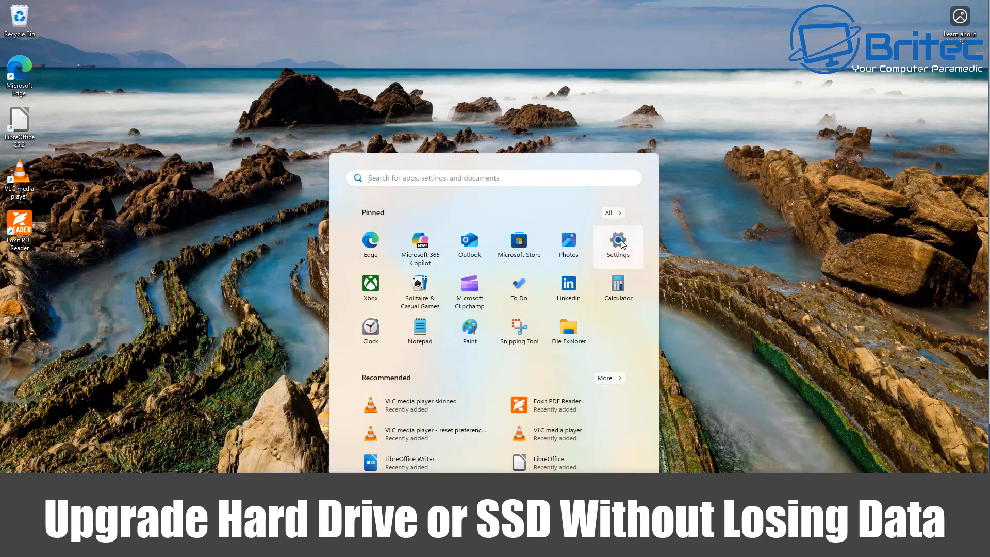
- Uninstall the Copilot and Cortana apps from Settings' Installed apps list
{"action": "left_click", "coordinate": [617, 242]}
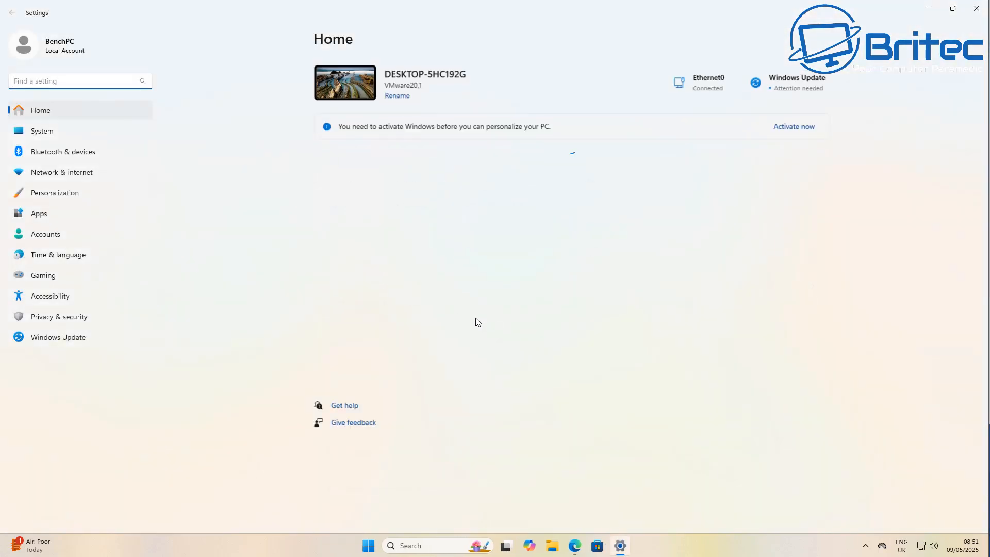
{"action": "left_click", "coordinate": [39, 213]}
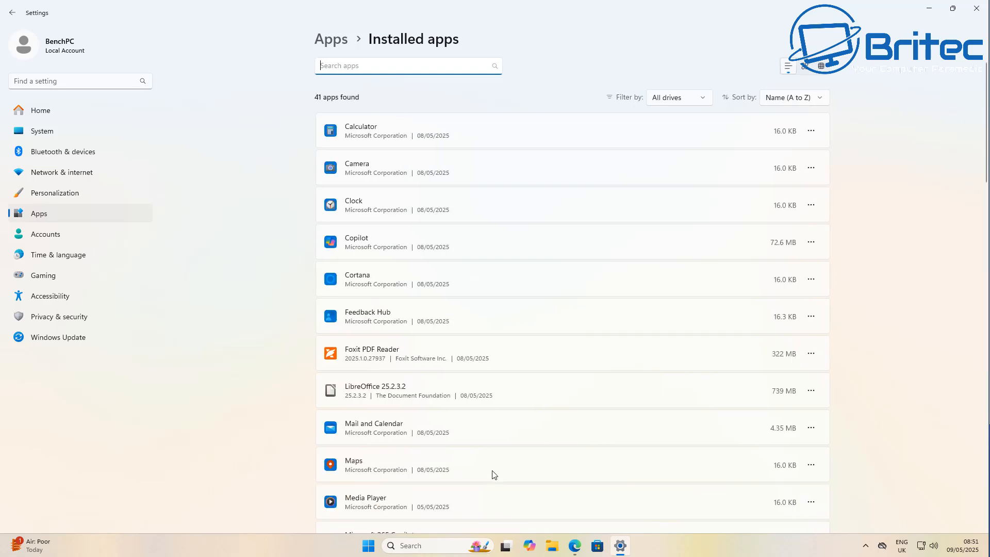
{"action": "left_click", "coordinate": [811, 242]}
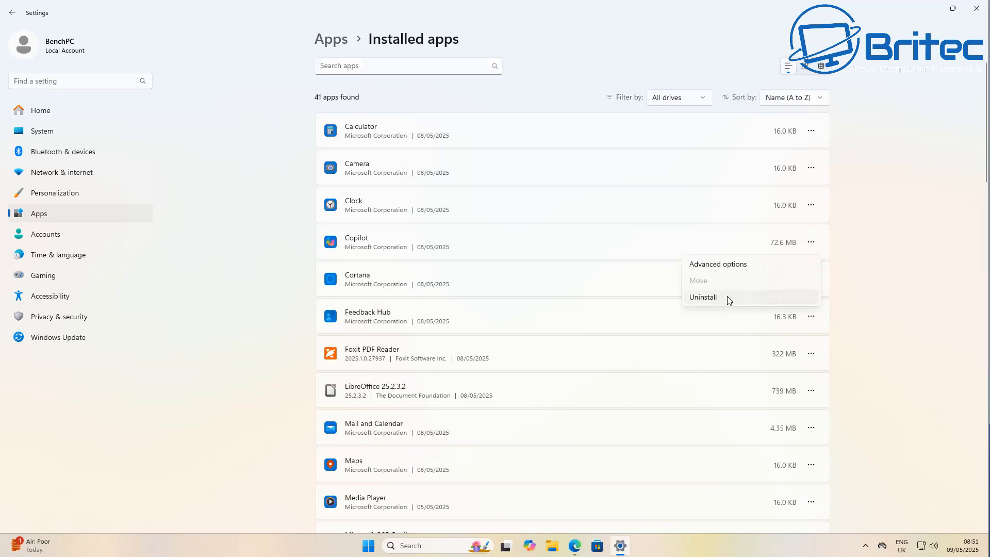
{"action": "left_click", "coordinate": [702, 297]}
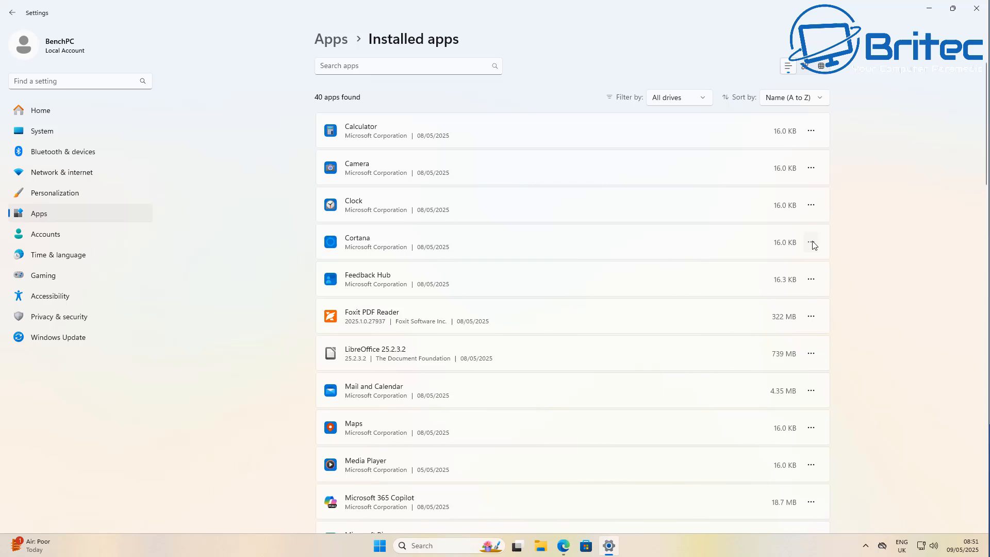
{"action": "left_click", "coordinate": [811, 241]}
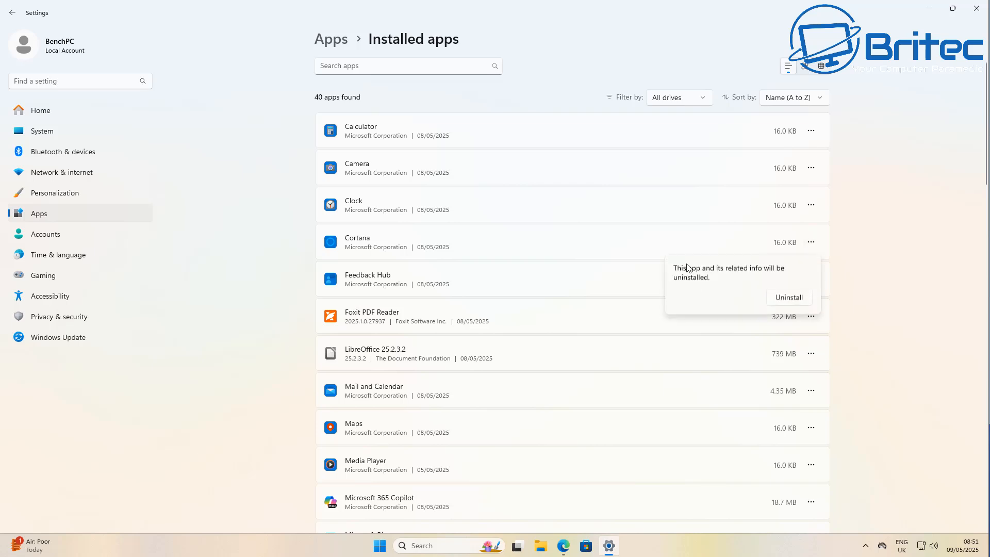
{"action": "left_click", "coordinate": [788, 297]}
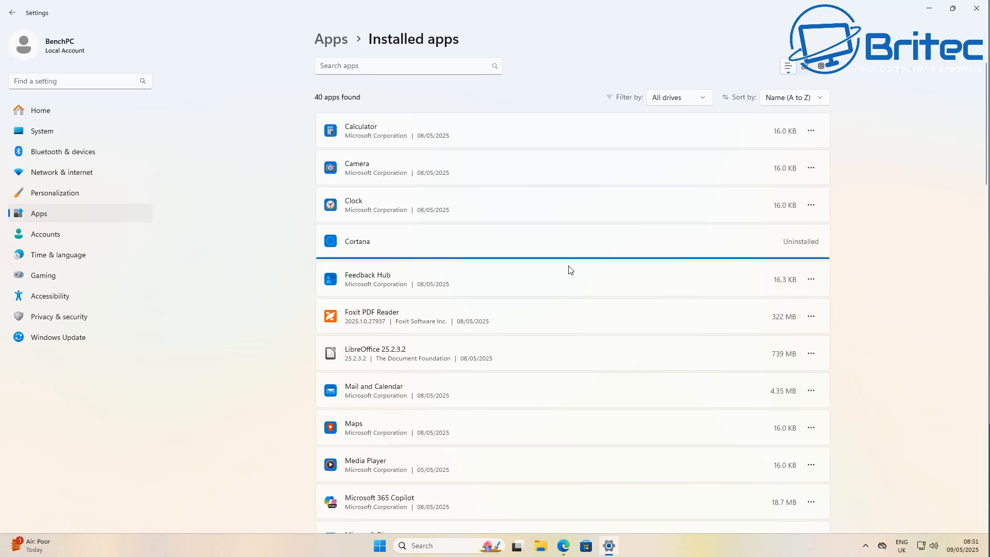
{"action": "mouse_move", "coordinate": [811, 283]}
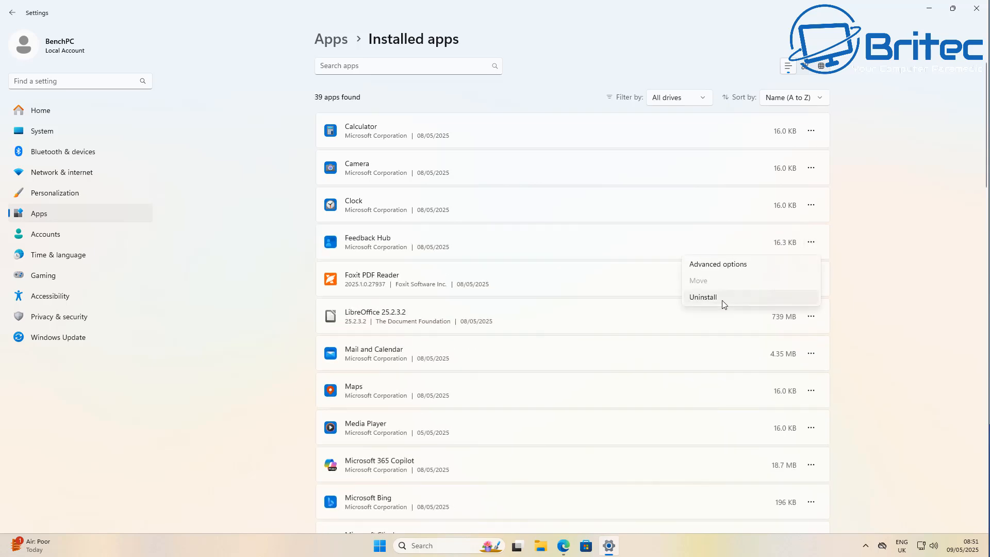
- Uninstall Feedback Hub and Microsoft 365 Copilot, then go to Privacy & security
{"action": "left_click", "coordinate": [703, 297]}
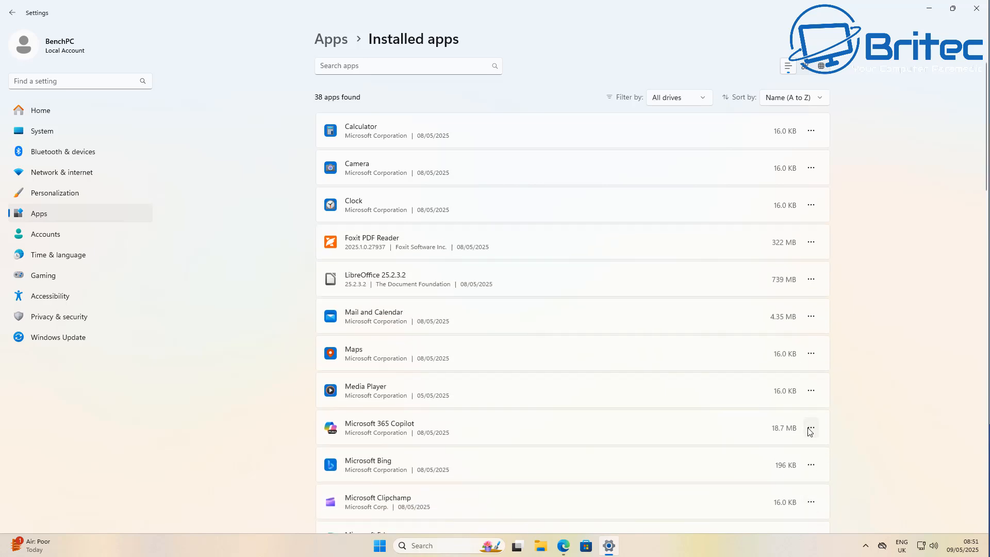
{"action": "left_click", "coordinate": [810, 427]}
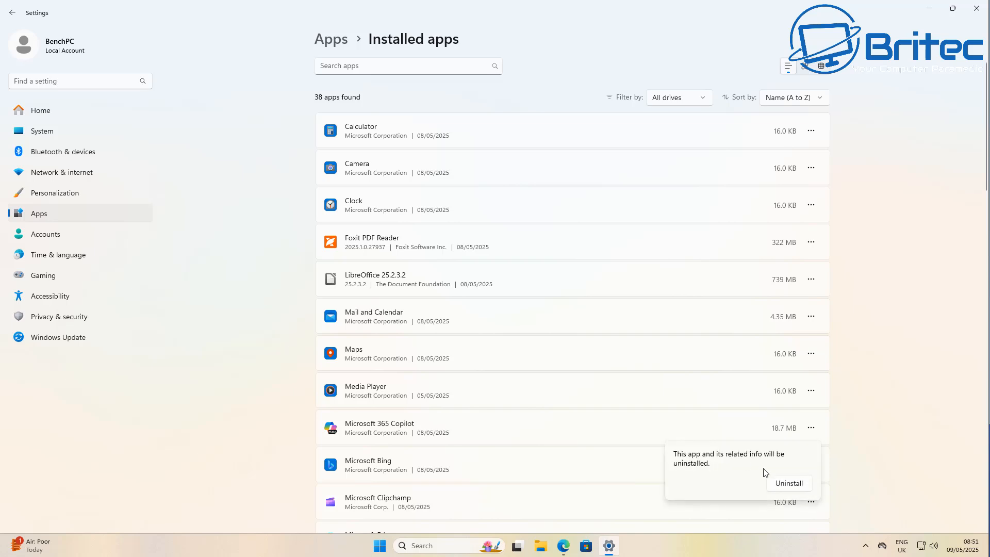
{"action": "left_click", "coordinate": [788, 484]}
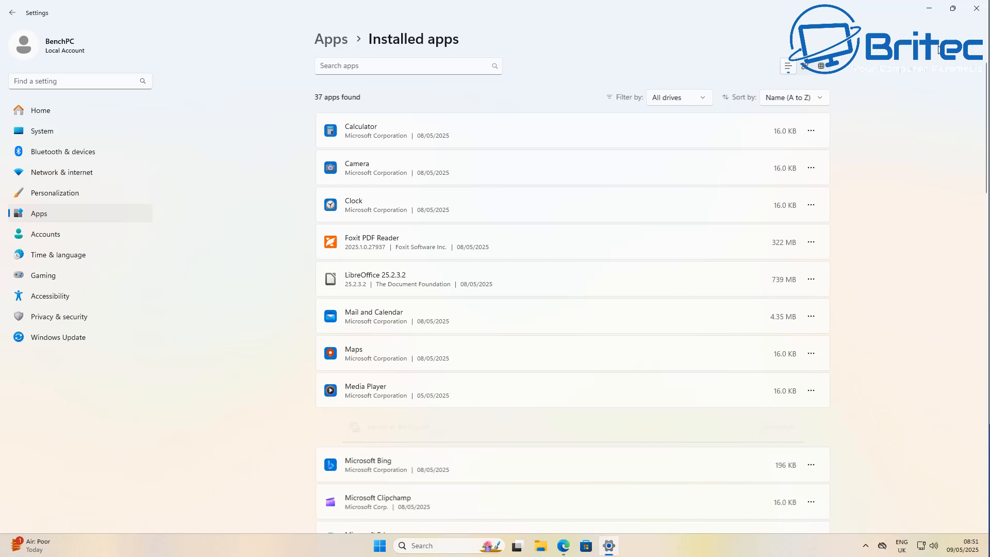
{"action": "left_click", "coordinate": [59, 316]}
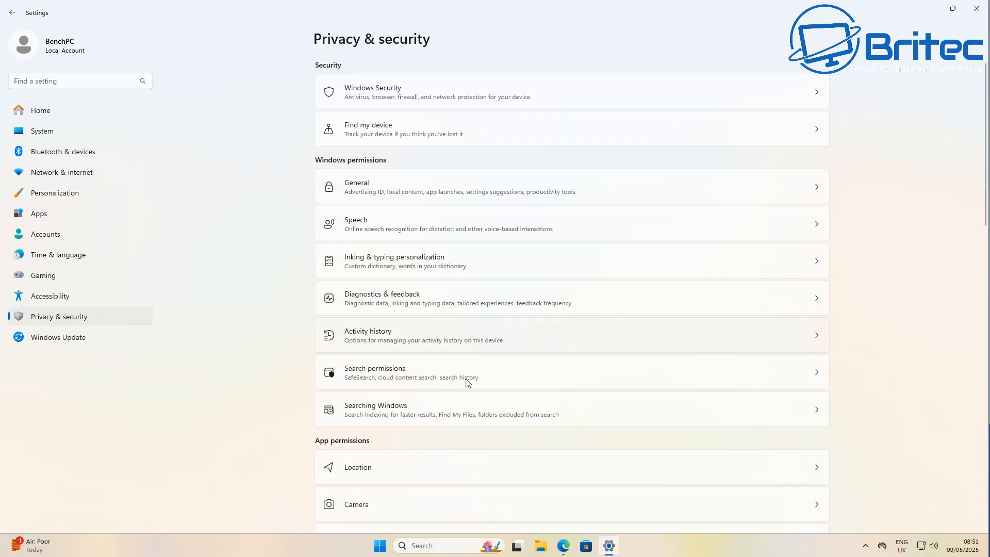
{"action": "scroll", "scroll_direction": "down", "scroll_amount": 3}
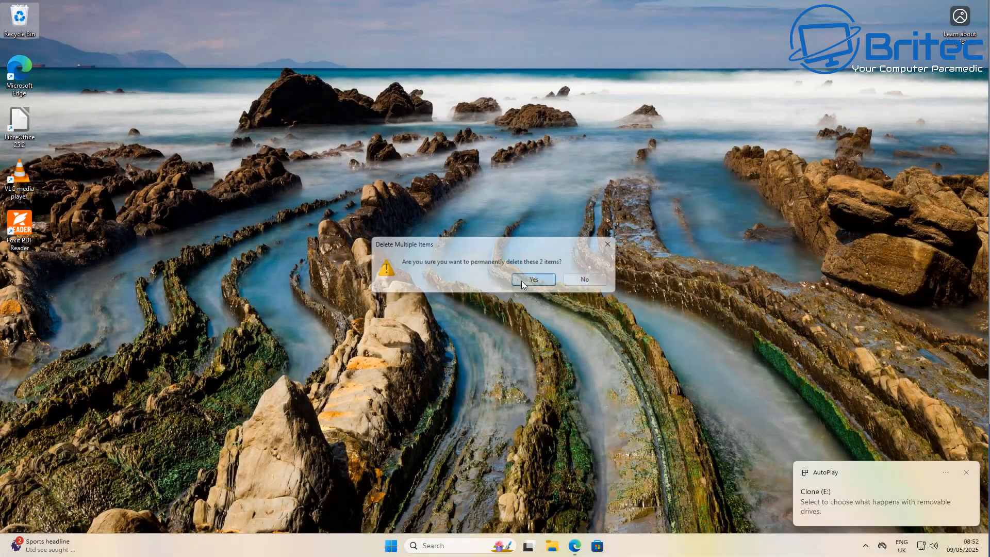
- Permanently delete the two items and check that the 931 GB Clone (E:) is empty
{"action": "left_click", "coordinate": [533, 279]}
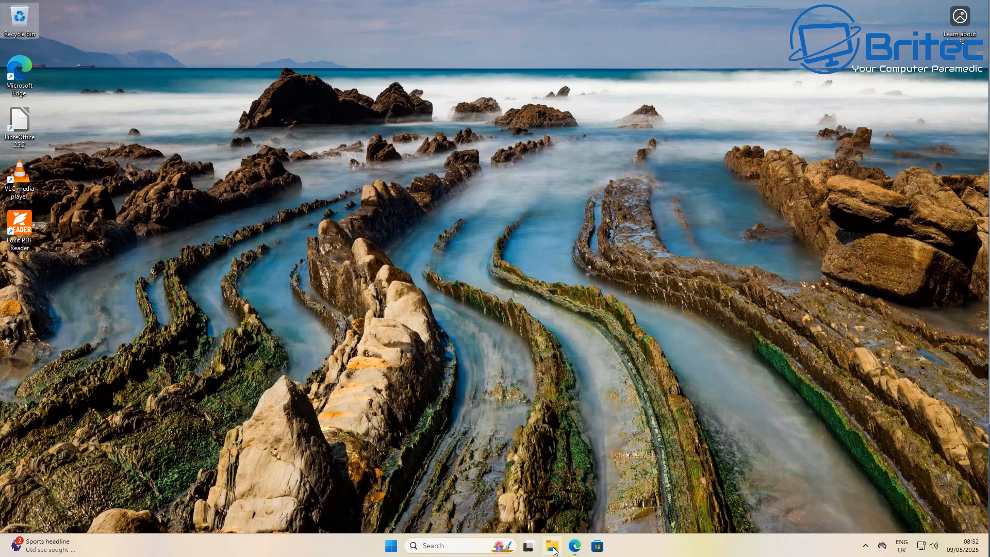
{"action": "left_click", "coordinate": [551, 545]}
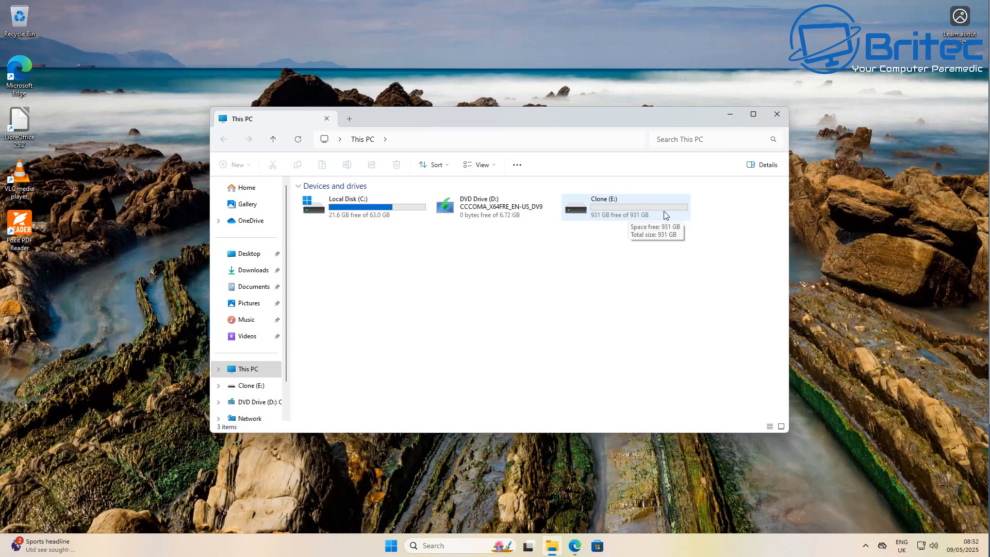
{"action": "mouse_move", "coordinate": [777, 115]}
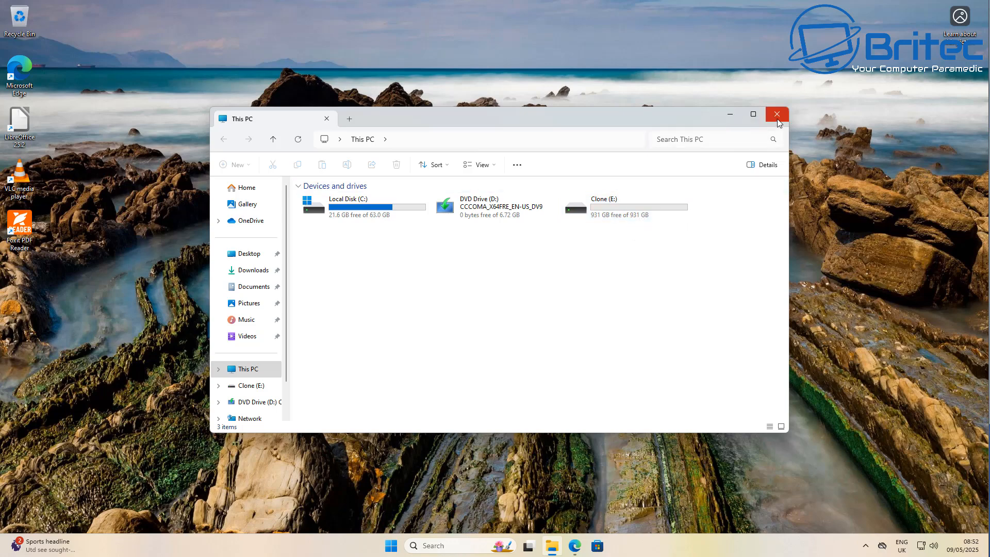
{"action": "left_click", "coordinate": [776, 115]}
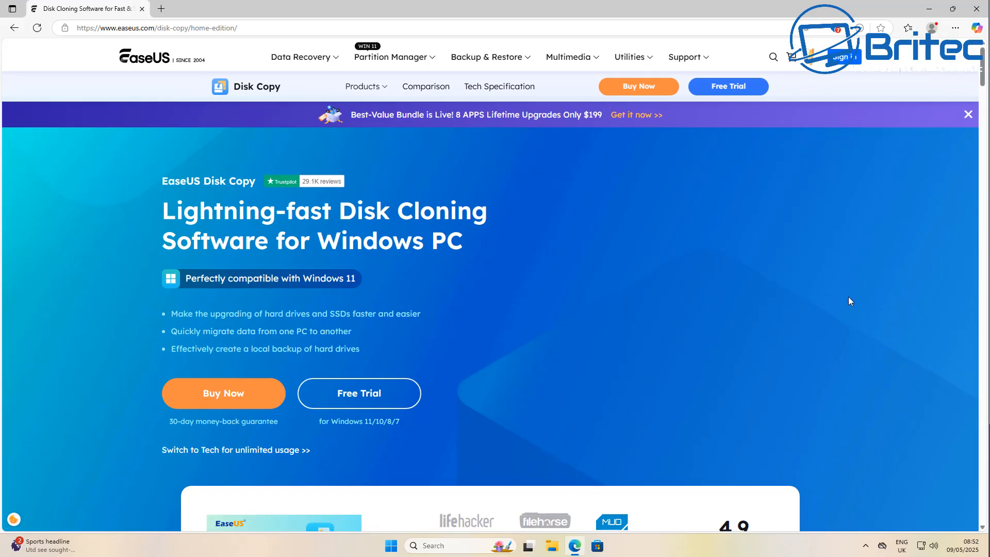
{"action": "mouse_move", "coordinate": [923, 290]}
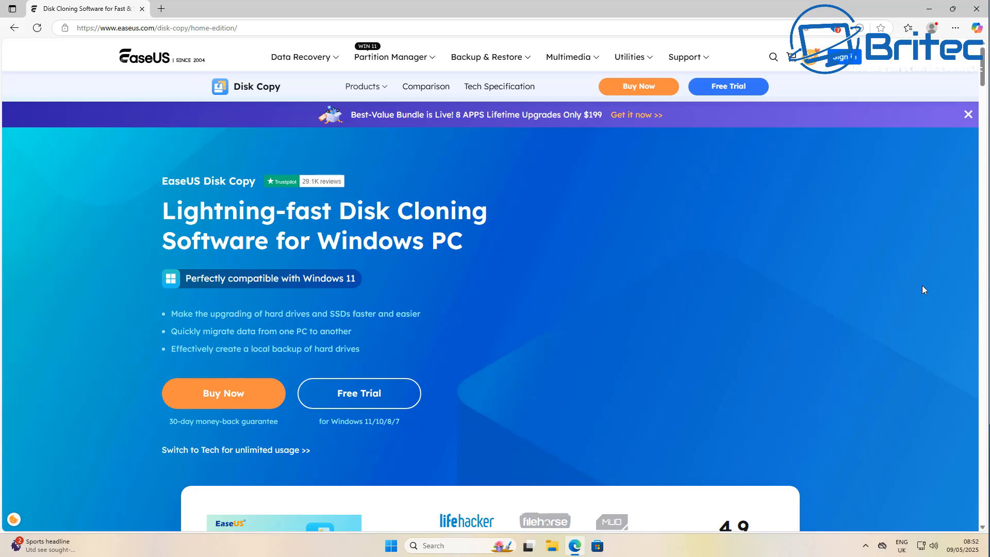
{"action": "mouse_move", "coordinate": [833, 298]}
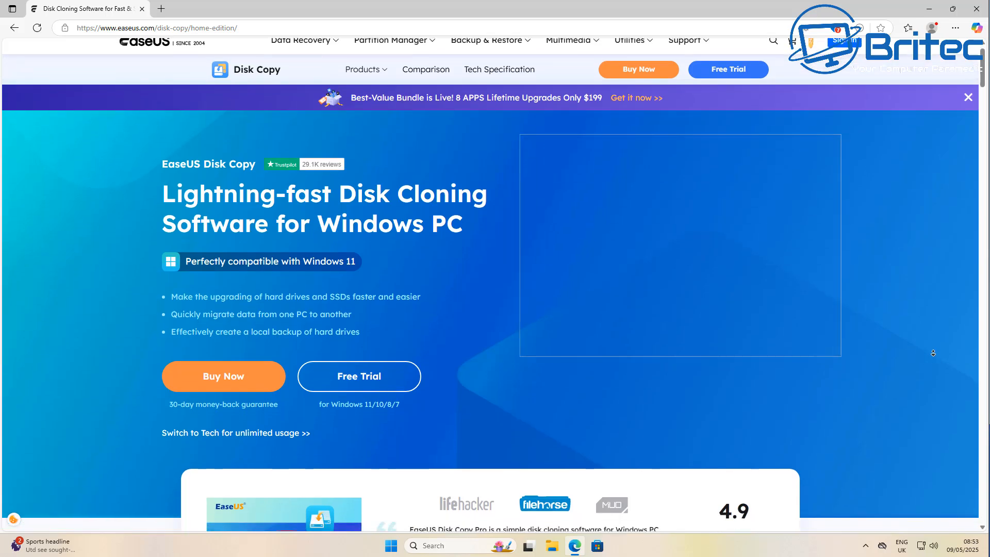
- Scroll through the EaseUS Disk Copy home edition page to review its features
{"action": "scroll", "scroll_direction": "down", "scroll_amount": 3}
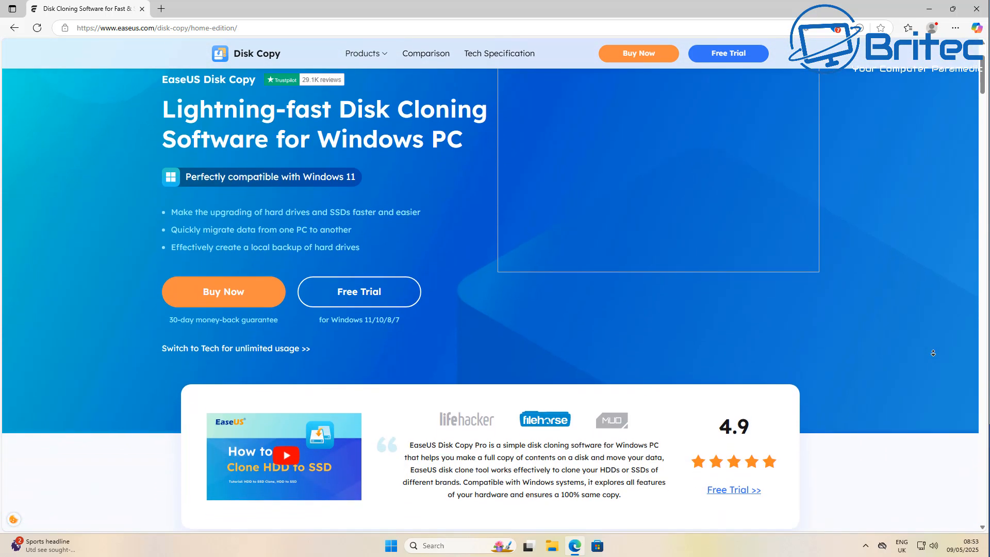
{"action": "scroll", "scroll_direction": "down", "scroll_amount": 3}
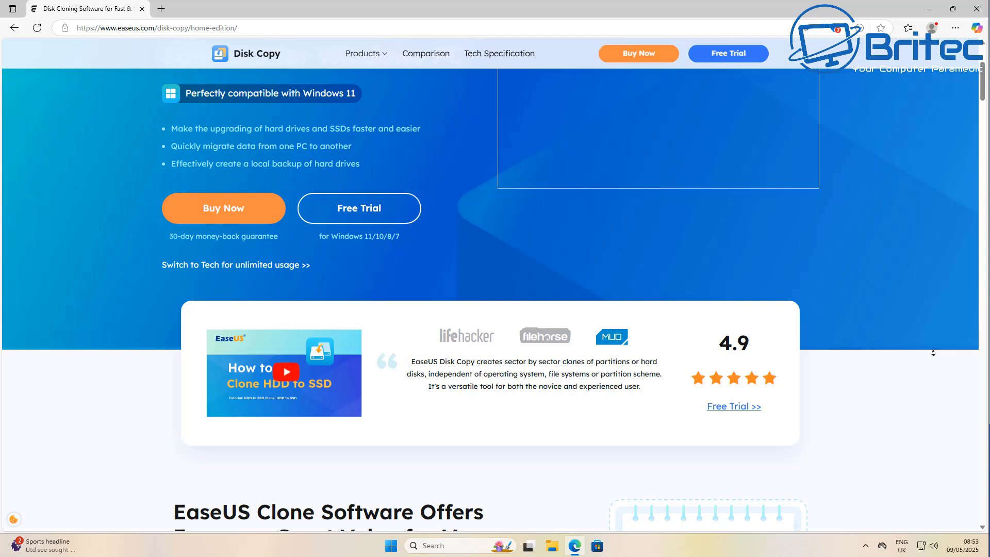
{"action": "scroll", "scroll_direction": "down", "scroll_amount": 3}
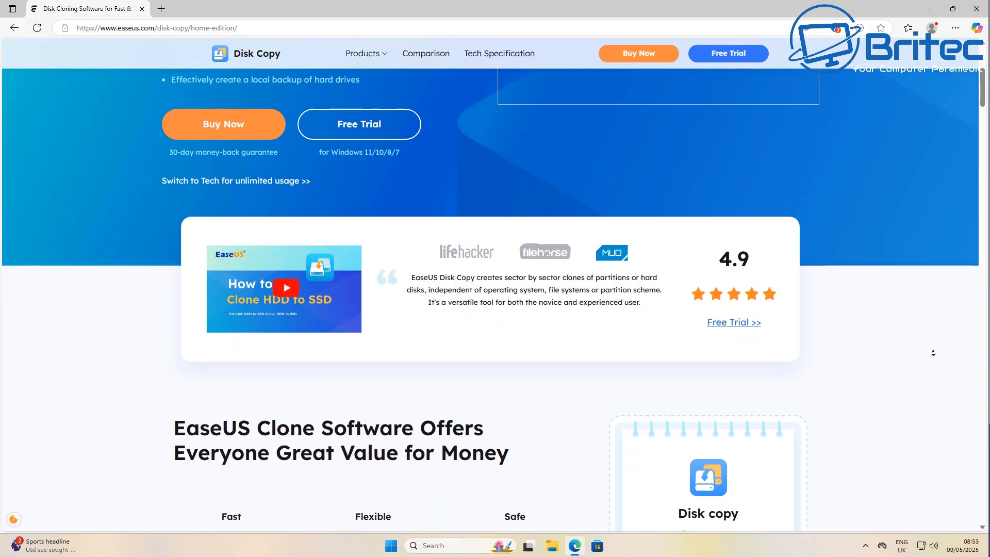
{"action": "scroll", "scroll_direction": "down", "scroll_amount": 3}
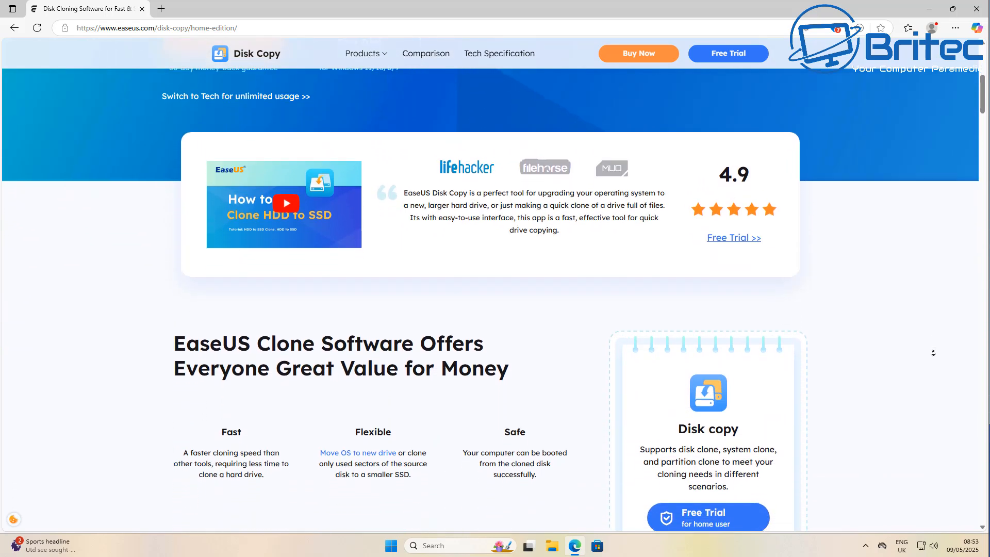
{"action": "scroll", "scroll_direction": "down", "scroll_amount": 3}
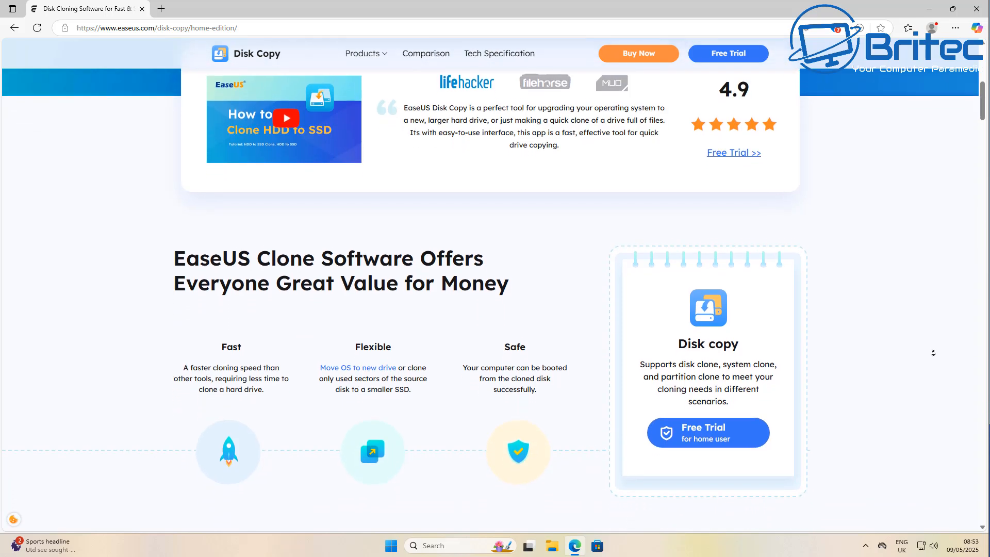
{"action": "scroll", "scroll_direction": "down", "scroll_amount": 3}
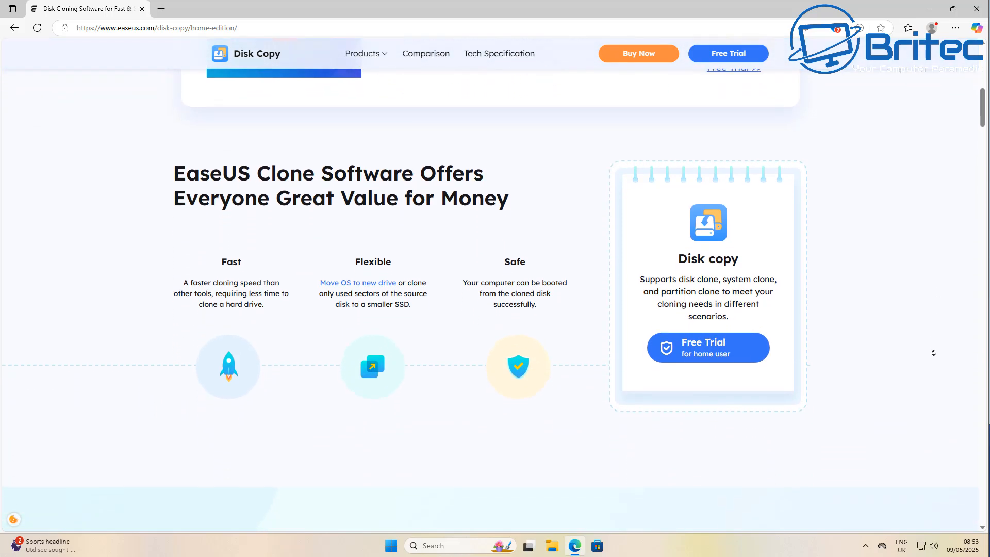
{"action": "scroll", "scroll_direction": "down", "scroll_amount": 3}
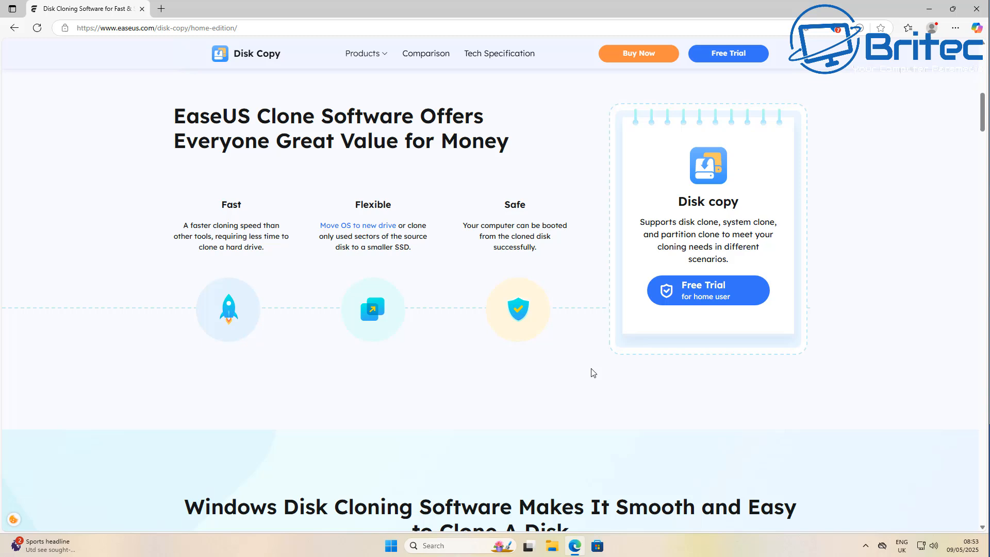
{"action": "mouse_move", "coordinate": [933, 393]}
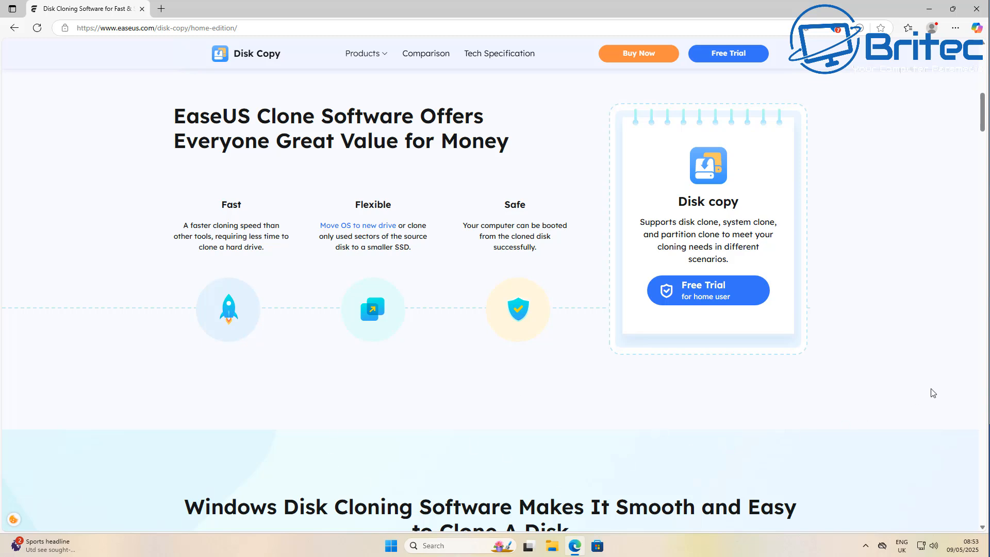
{"action": "scroll", "scroll_direction": "down", "scroll_amount": 3}
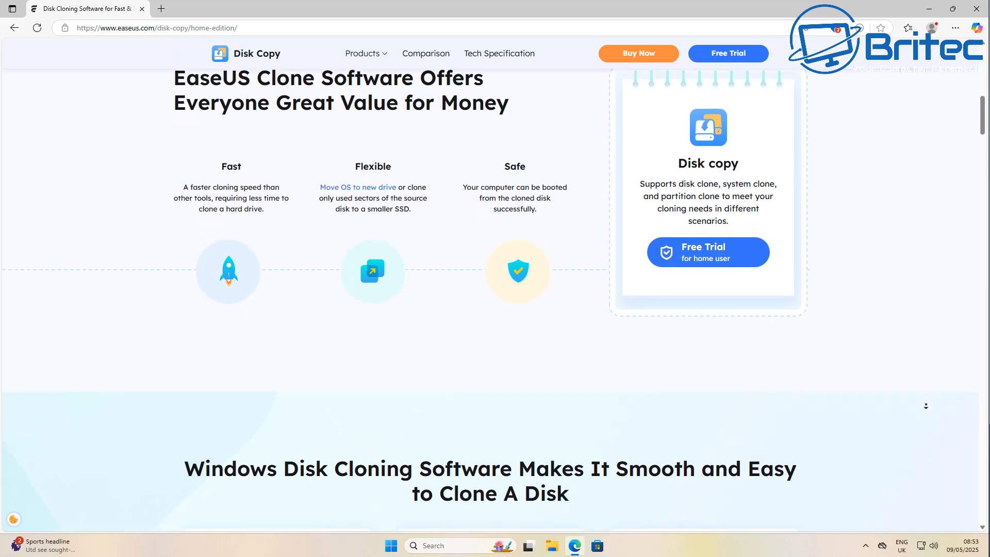
{"action": "scroll", "scroll_direction": "down", "scroll_amount": 3}
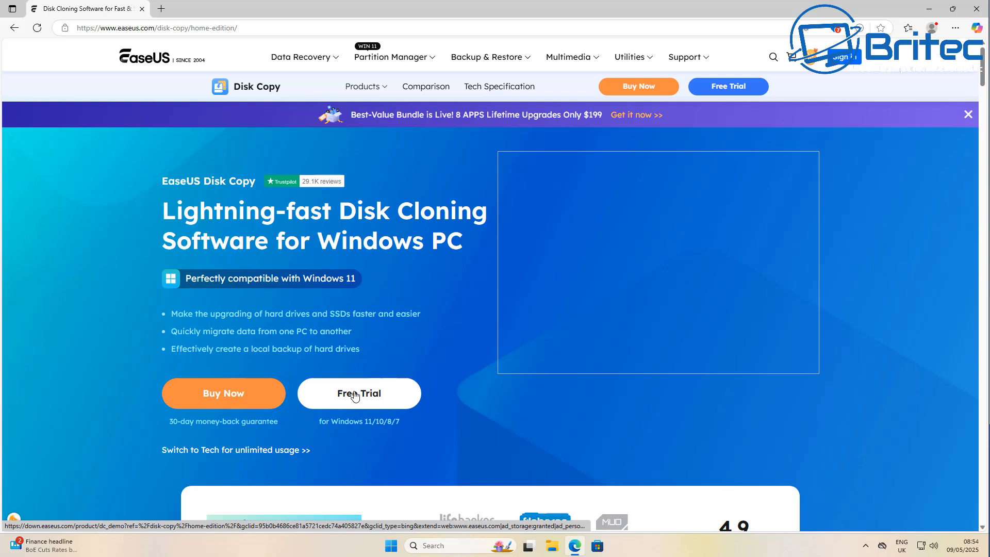
- Download the EaseUS Disk Copy free trial, run it, and approve the admin prompt
{"action": "left_click", "coordinate": [359, 393]}
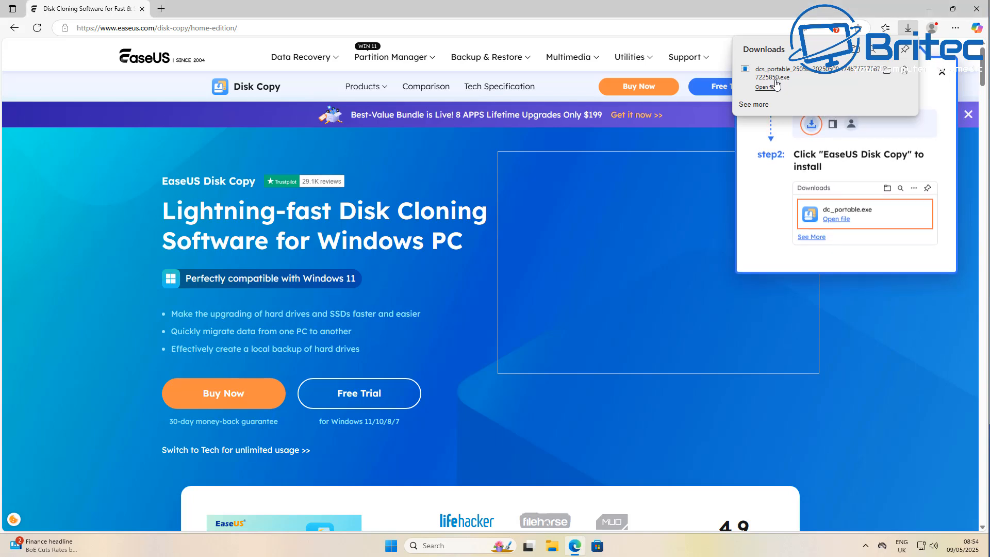
{"action": "left_click", "coordinate": [764, 87]}
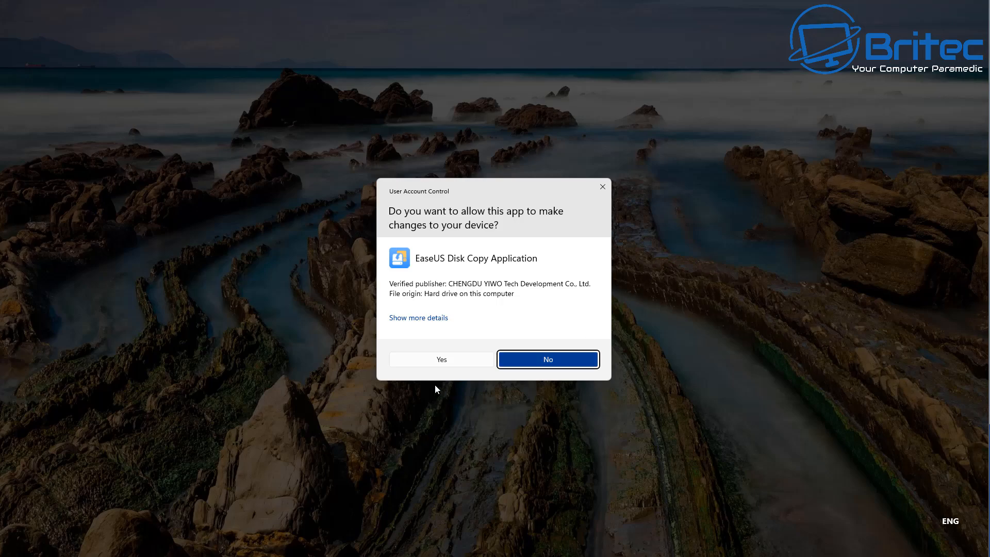
{"action": "left_click", "coordinate": [548, 359]}
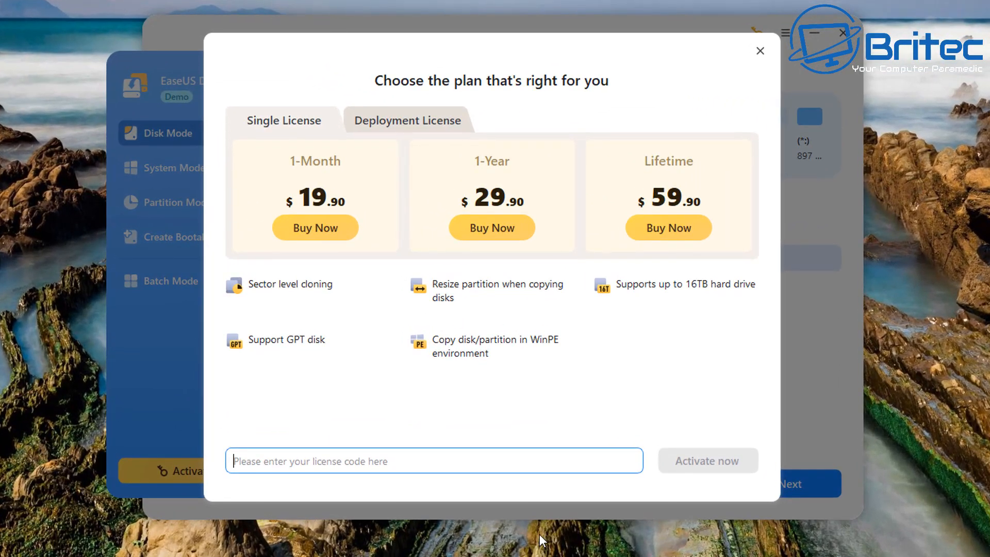
{"action": "mouse_move", "coordinate": [291, 311]}
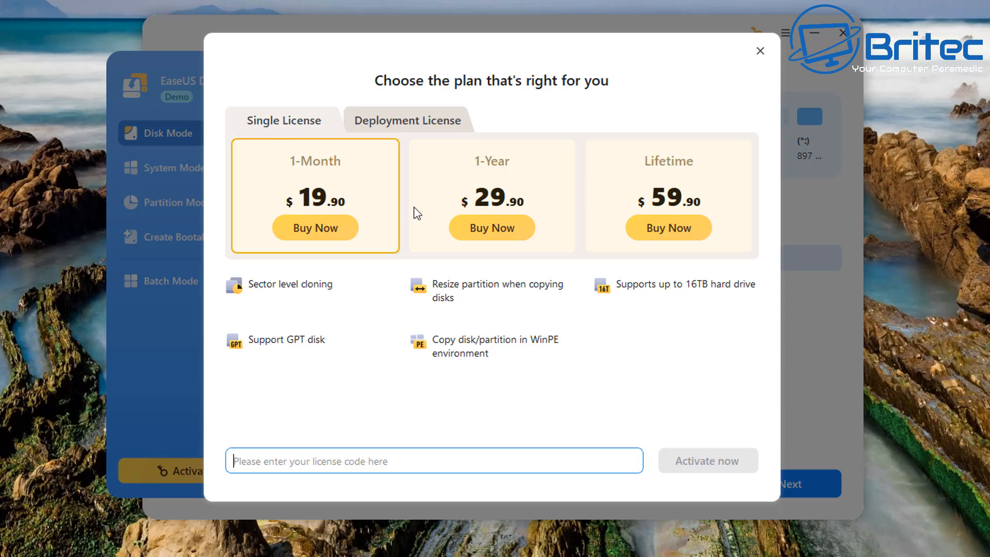
{"action": "mouse_move", "coordinate": [668, 228]}
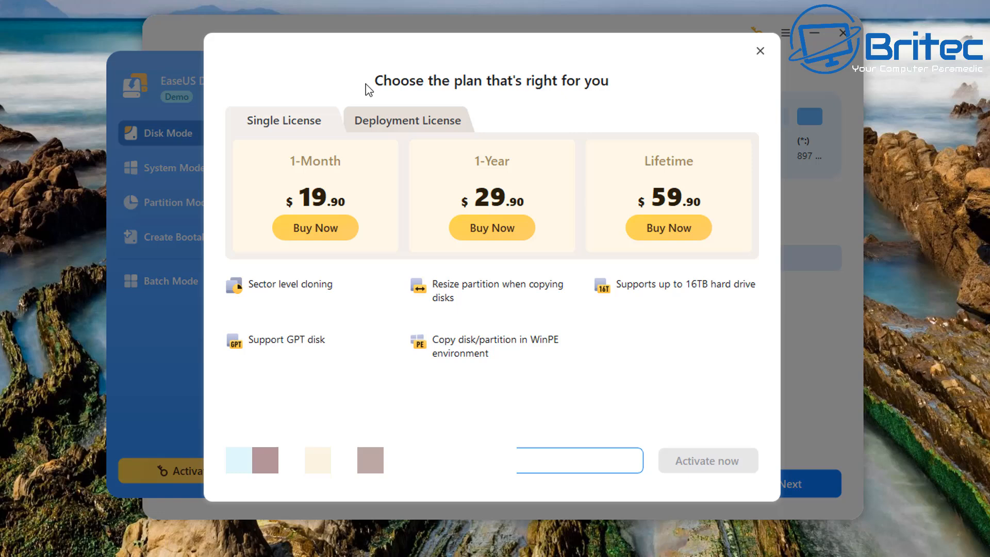
{"action": "mouse_move", "coordinate": [381, 140]}
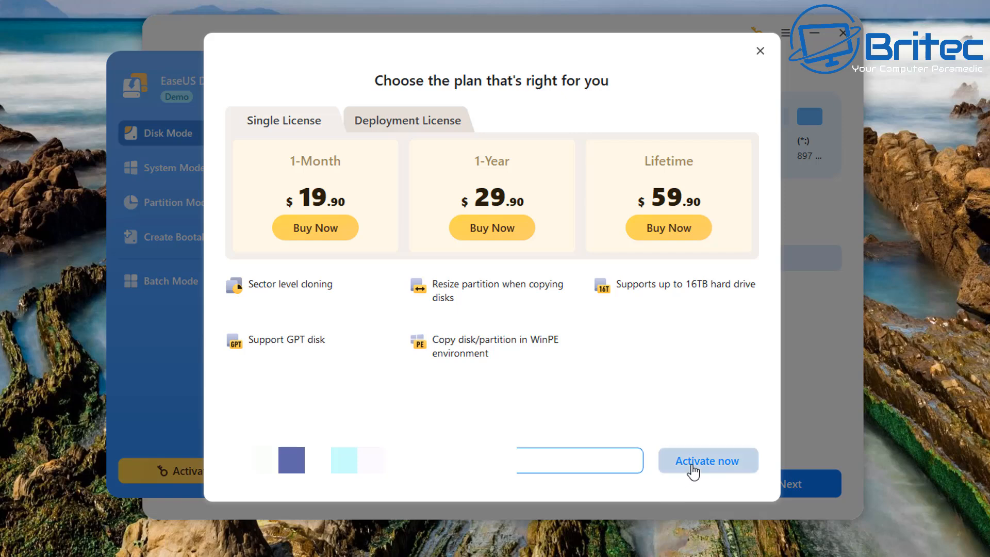
- Activate the entered Pro licence code
{"action": "left_click", "coordinate": [707, 460]}
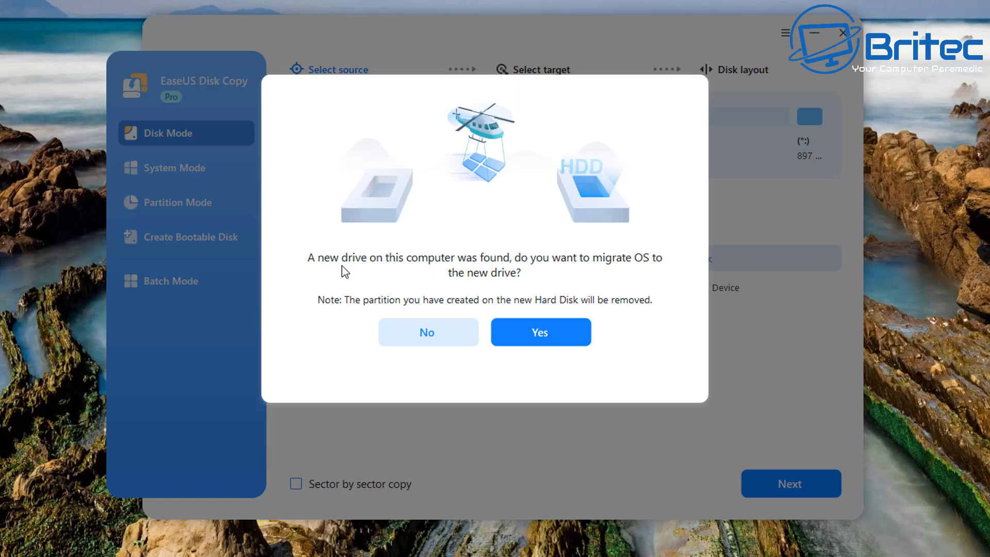
{"action": "mouse_move", "coordinate": [649, 270]}
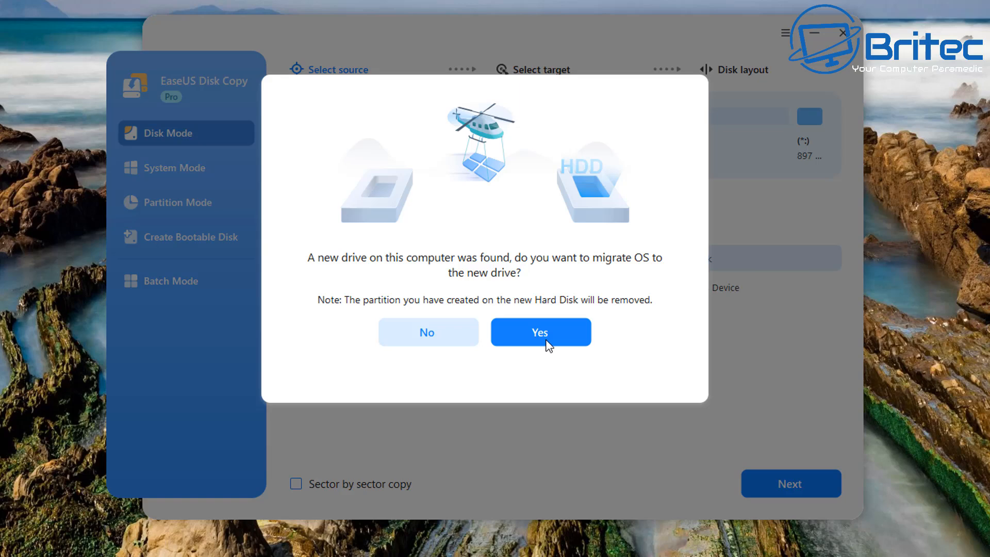
- Accept OS migration to Disk 1 and leave the target layout on Autofit the disk
{"action": "left_click", "coordinate": [540, 332]}
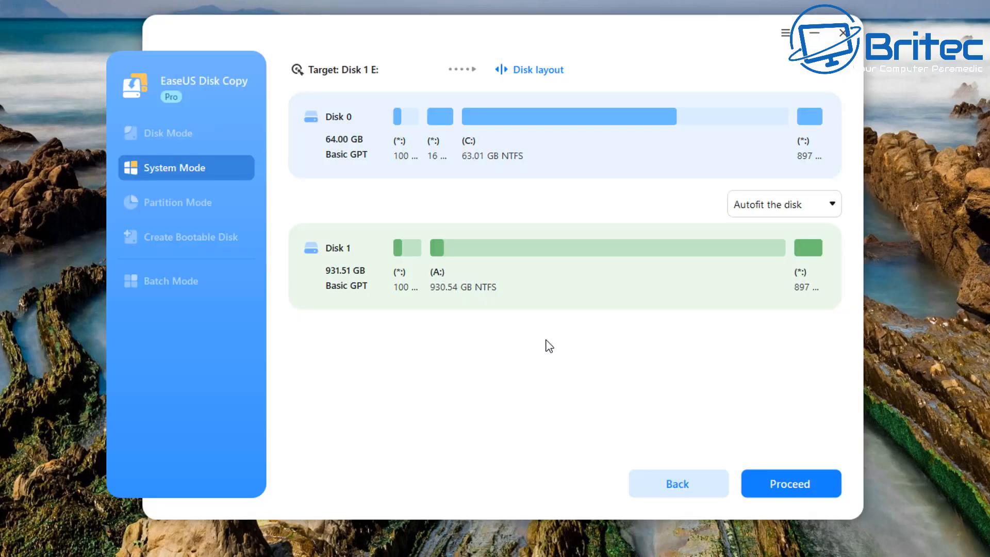
{"action": "mouse_move", "coordinate": [637, 370]}
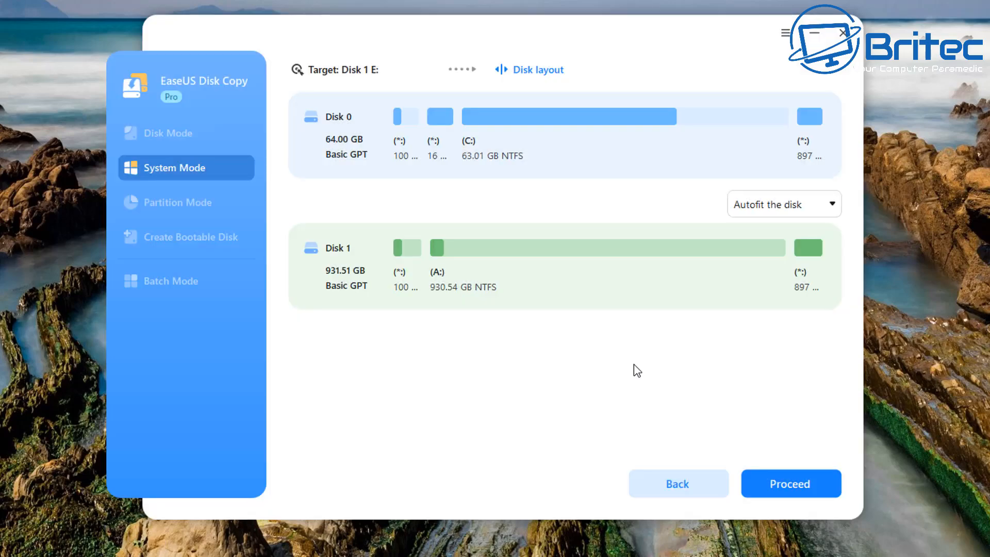
{"action": "mouse_move", "coordinate": [444, 349]}
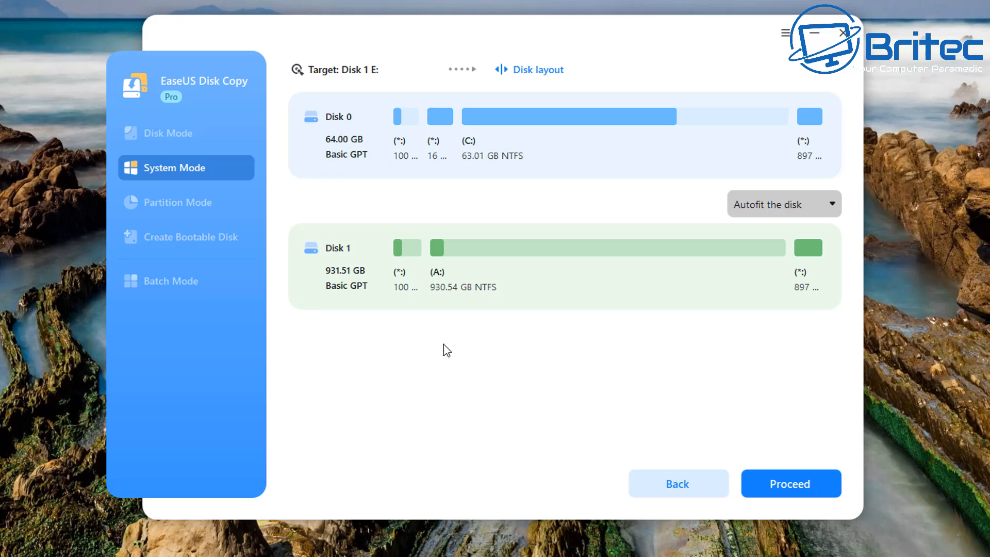
{"action": "mouse_move", "coordinate": [500, 208]}
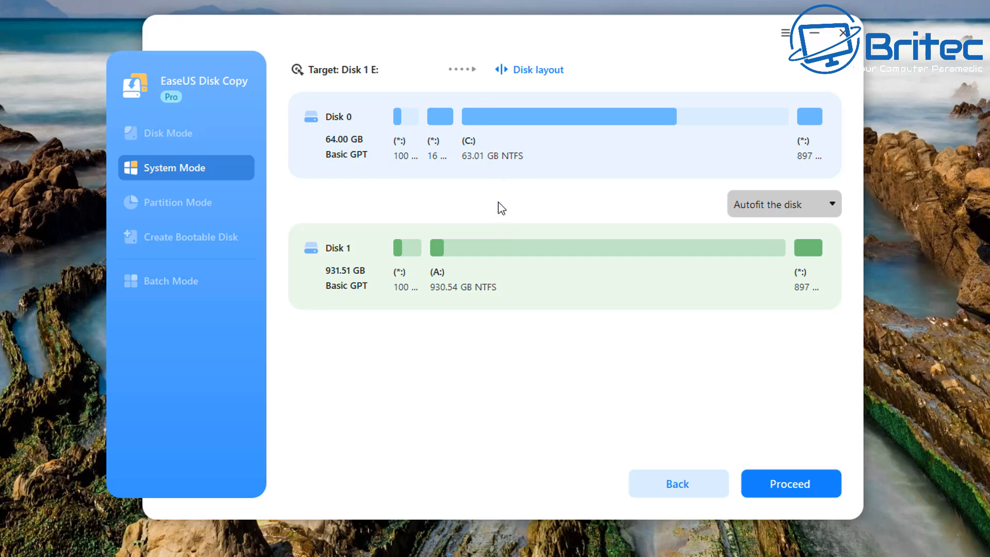
{"action": "mouse_move", "coordinate": [351, 86]}
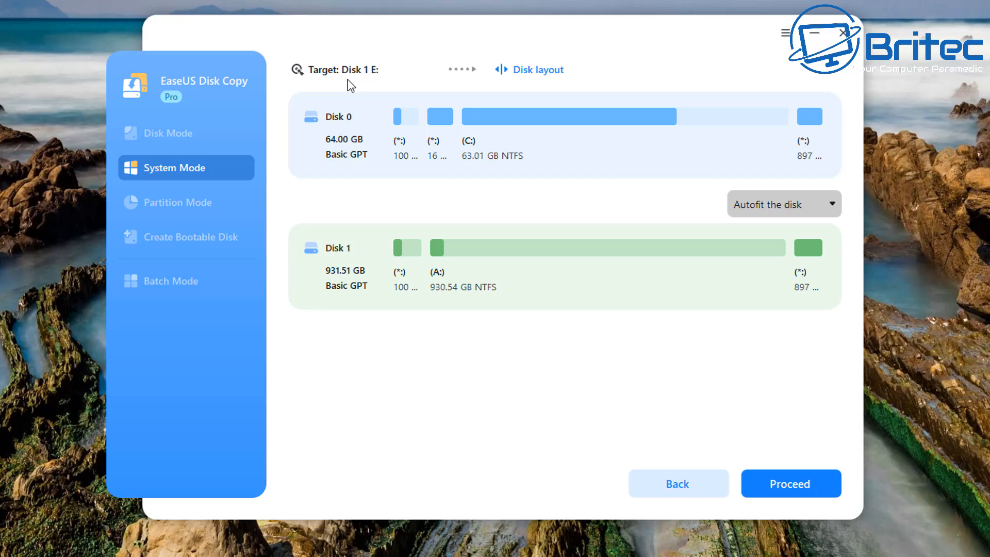
{"action": "mouse_move", "coordinate": [544, 81]}
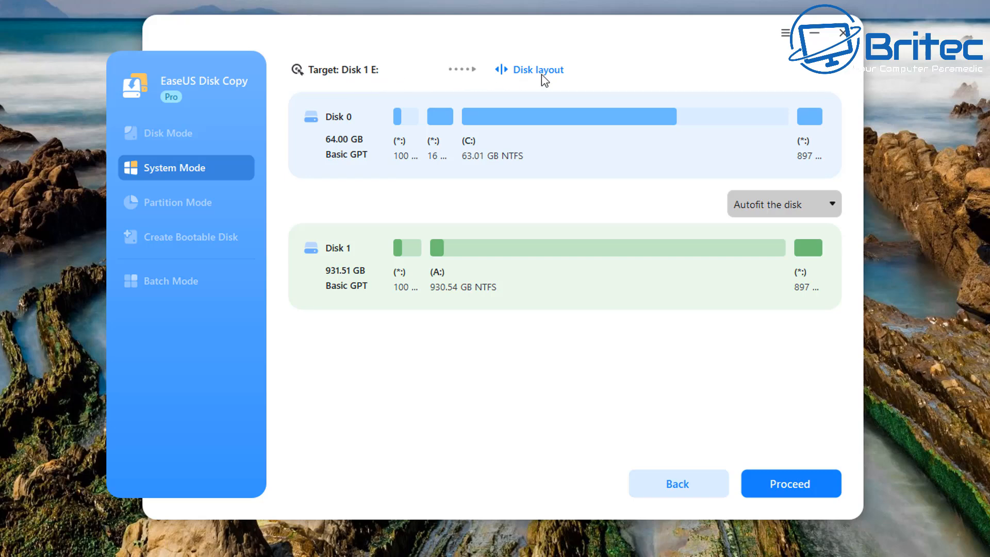
{"action": "mouse_move", "coordinate": [340, 285]}
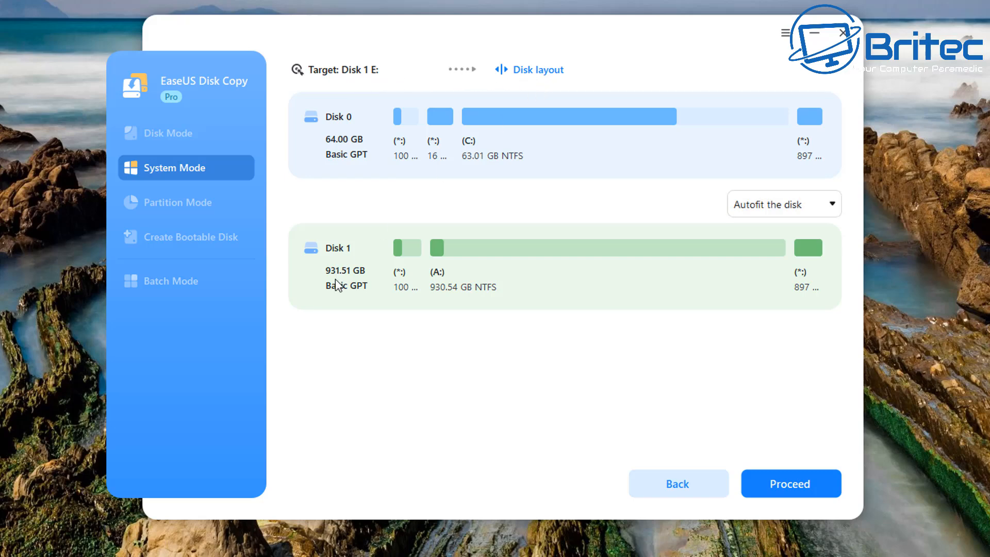
{"action": "mouse_move", "coordinate": [465, 297]}
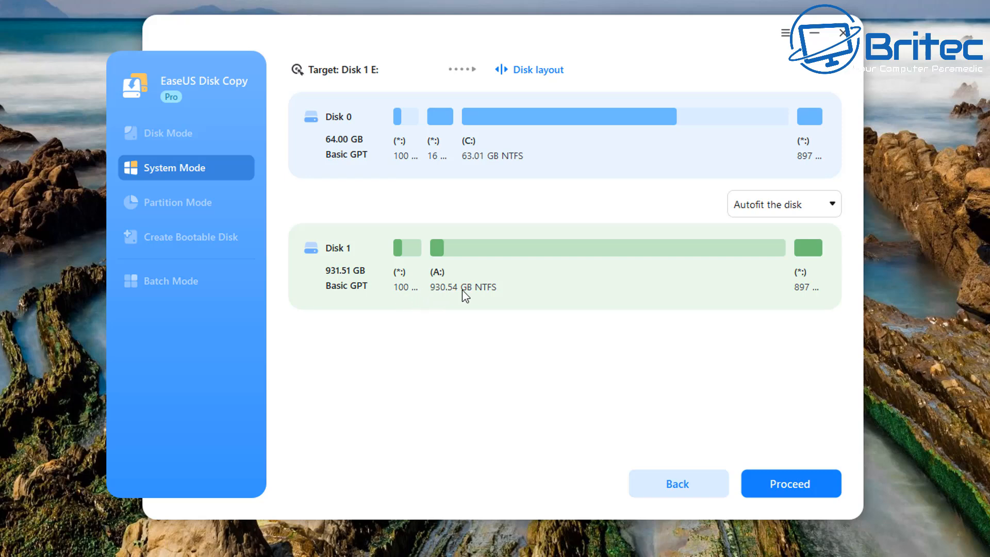
{"action": "mouse_move", "coordinate": [857, 245]}
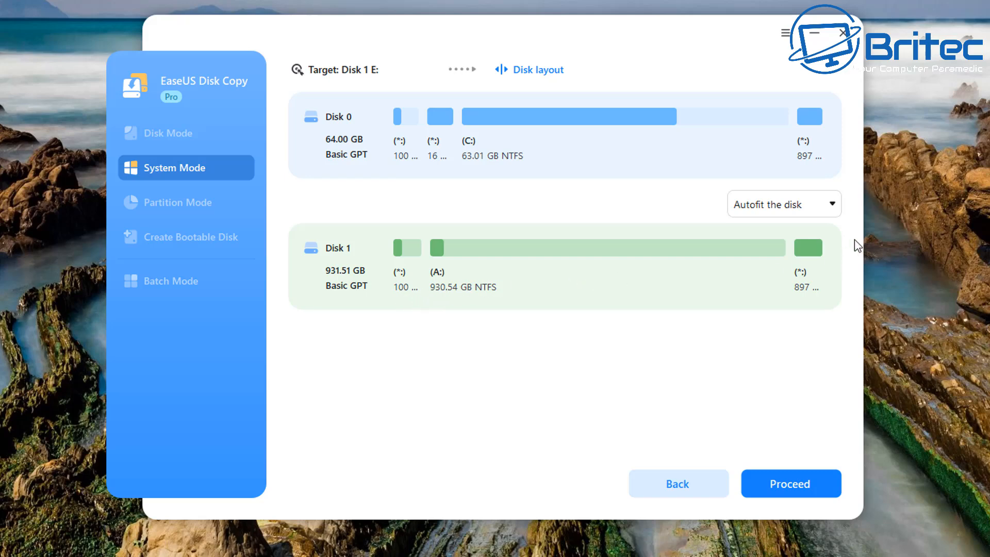
{"action": "mouse_move", "coordinate": [865, 229]}
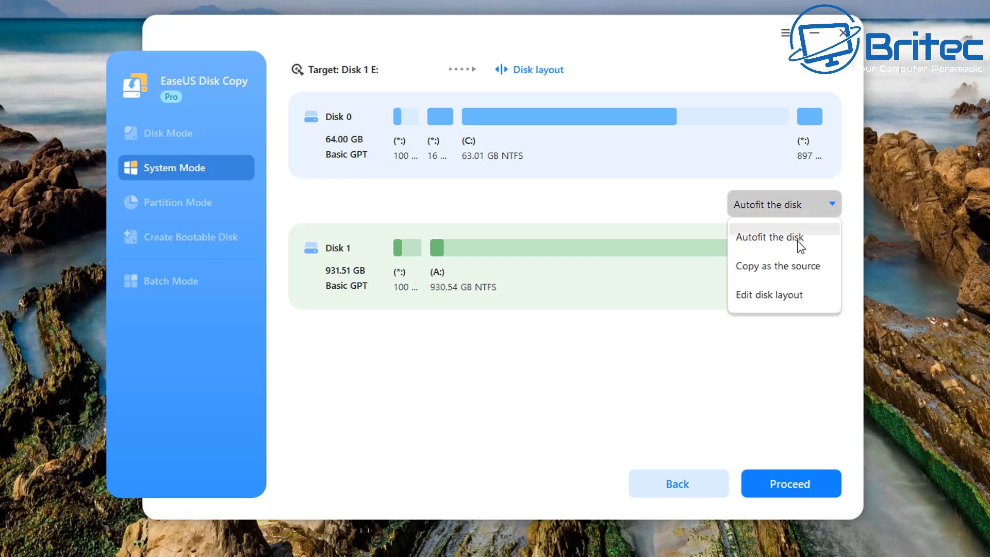
{"action": "mouse_move", "coordinate": [799, 278]}
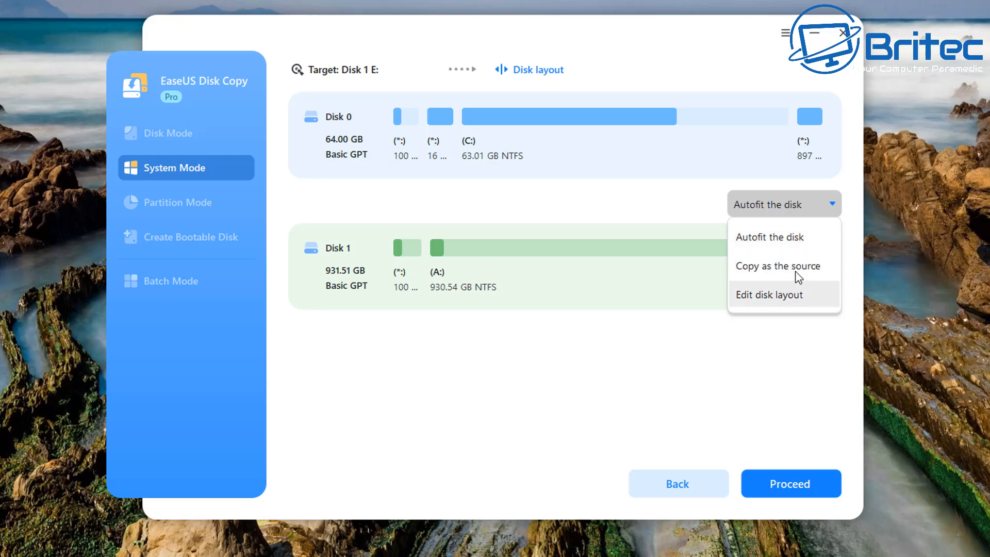
{"action": "mouse_move", "coordinate": [800, 278]}
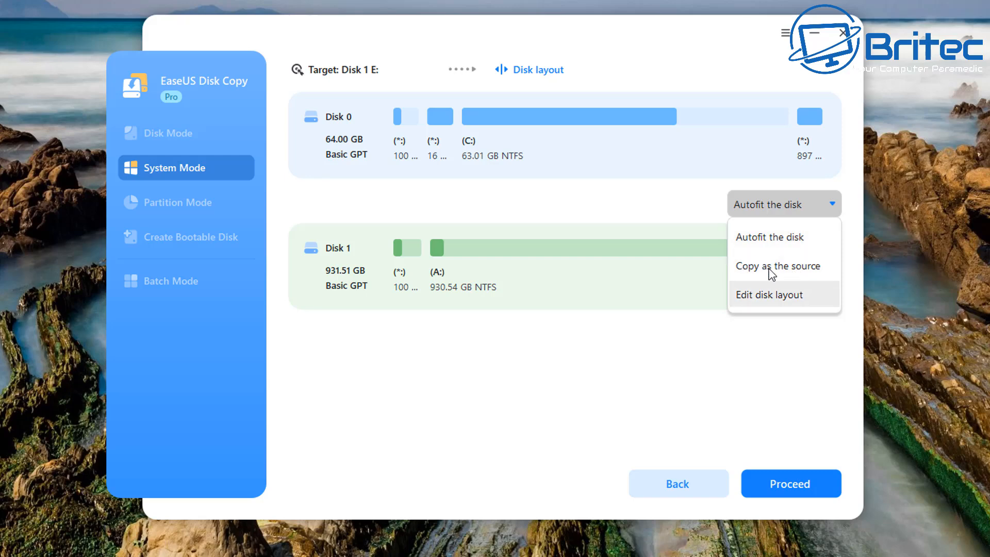
{"action": "mouse_move", "coordinate": [778, 265]}
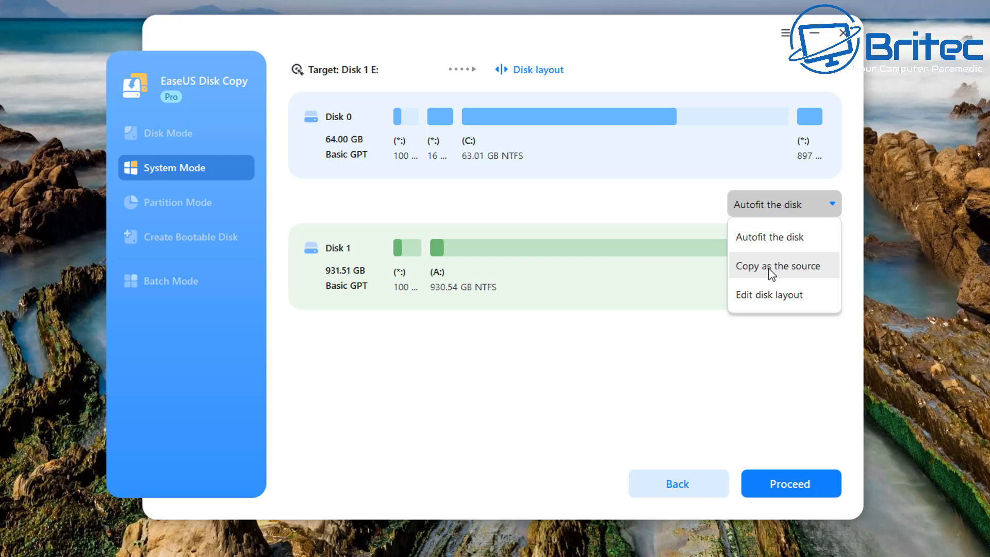
{"action": "left_click", "coordinate": [779, 265]}
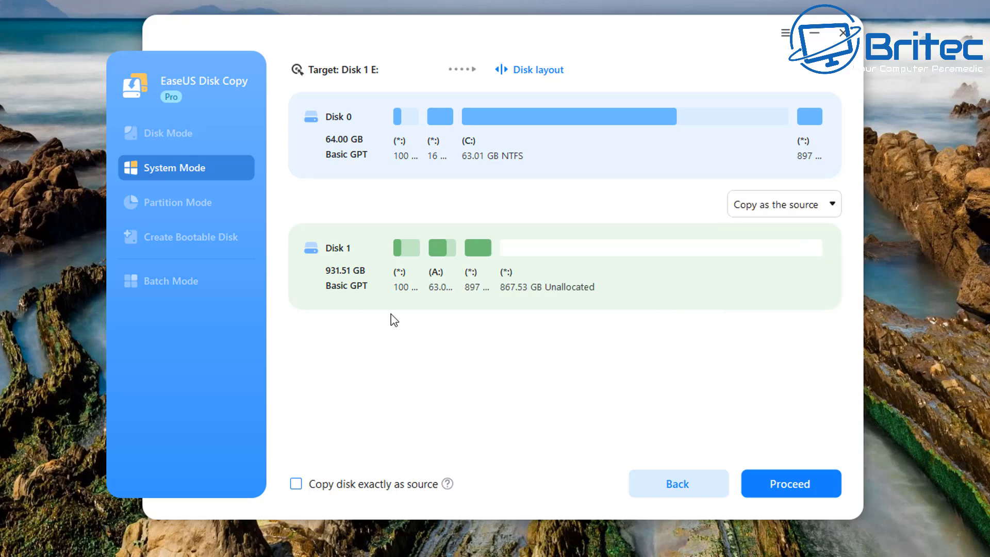
{"action": "mouse_move", "coordinate": [721, 318]}
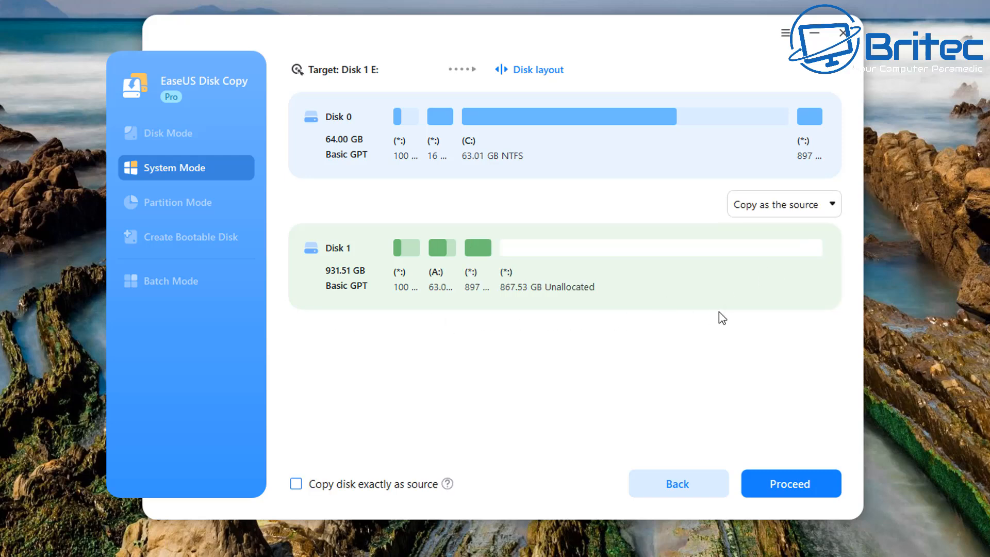
{"action": "mouse_move", "coordinate": [836, 219]}
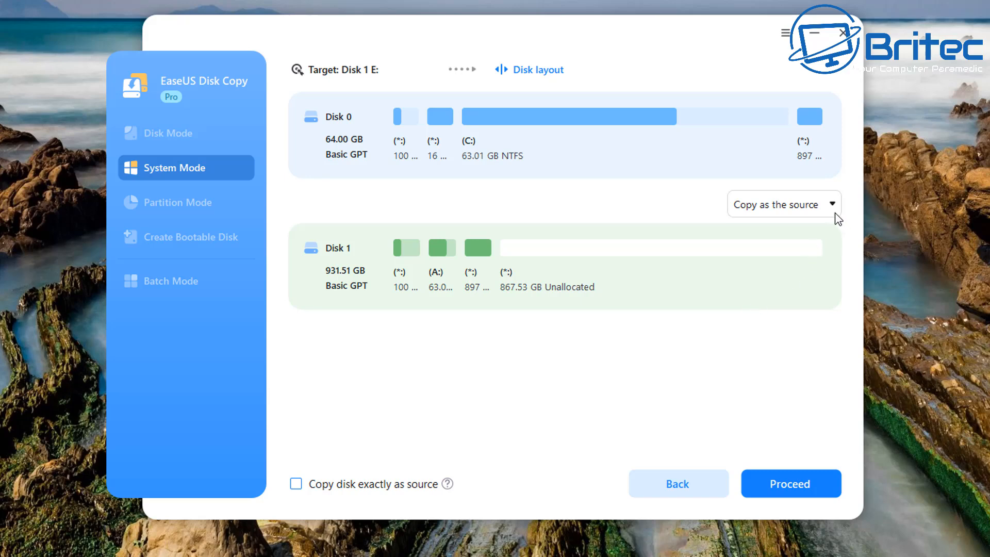
{"action": "left_click", "coordinate": [782, 203]}
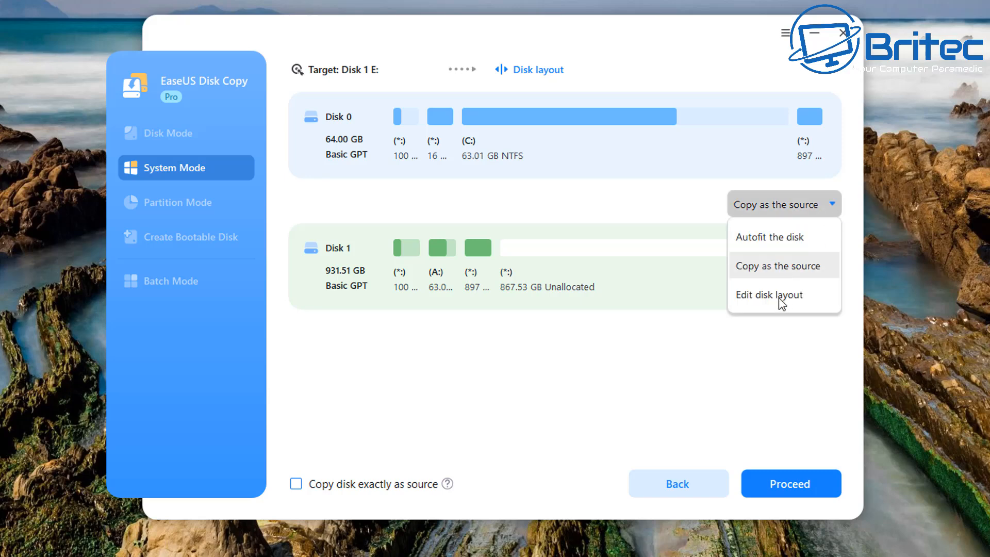
{"action": "left_click", "coordinate": [768, 295]}
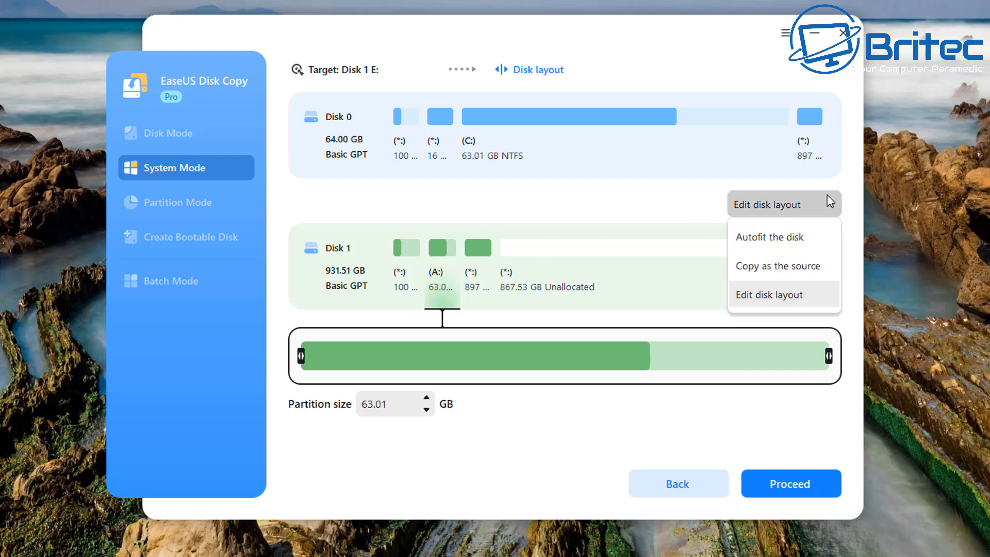
{"action": "left_click", "coordinate": [768, 236]}
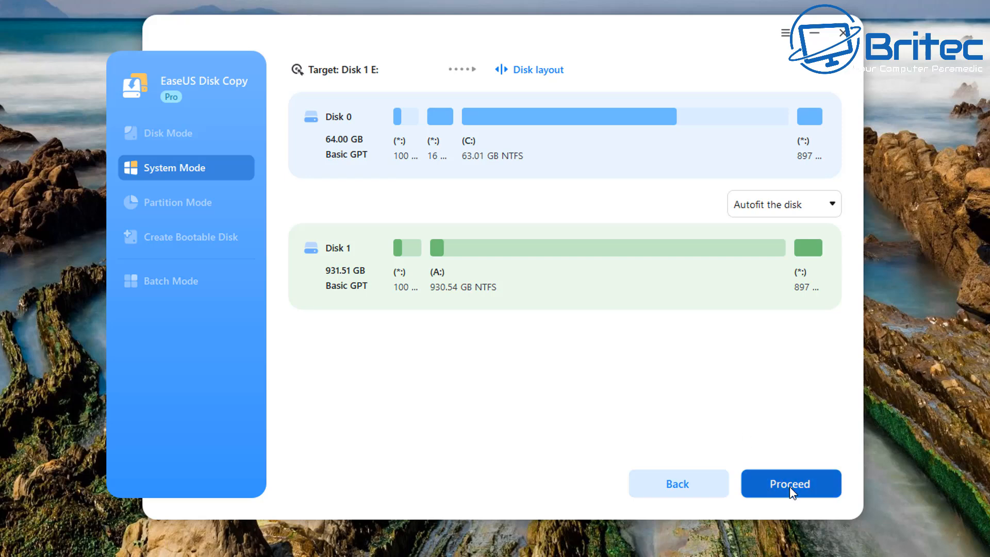
- Start the system clone to Disk 1 and confirm erasing the target disk
{"action": "left_click", "coordinate": [789, 483]}
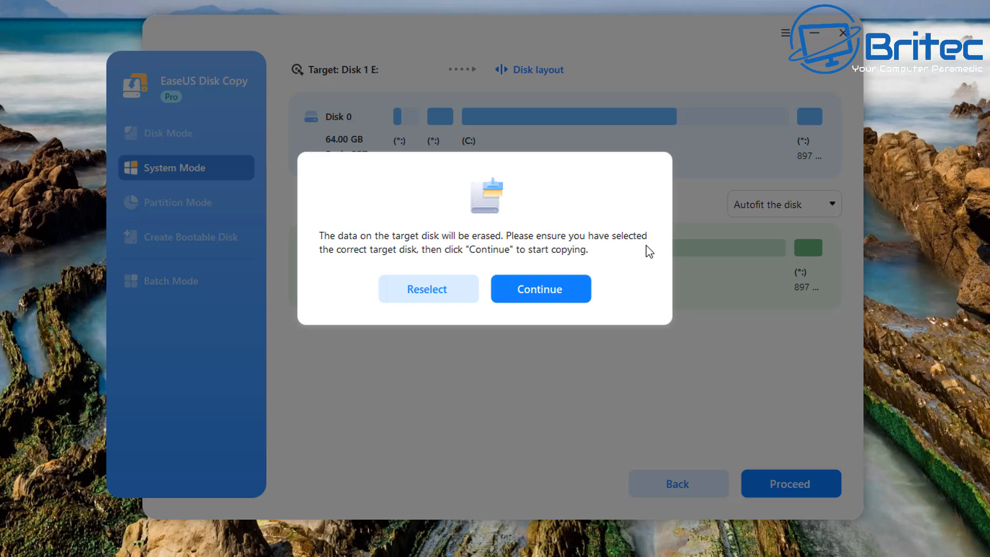
{"action": "left_click", "coordinate": [540, 289]}
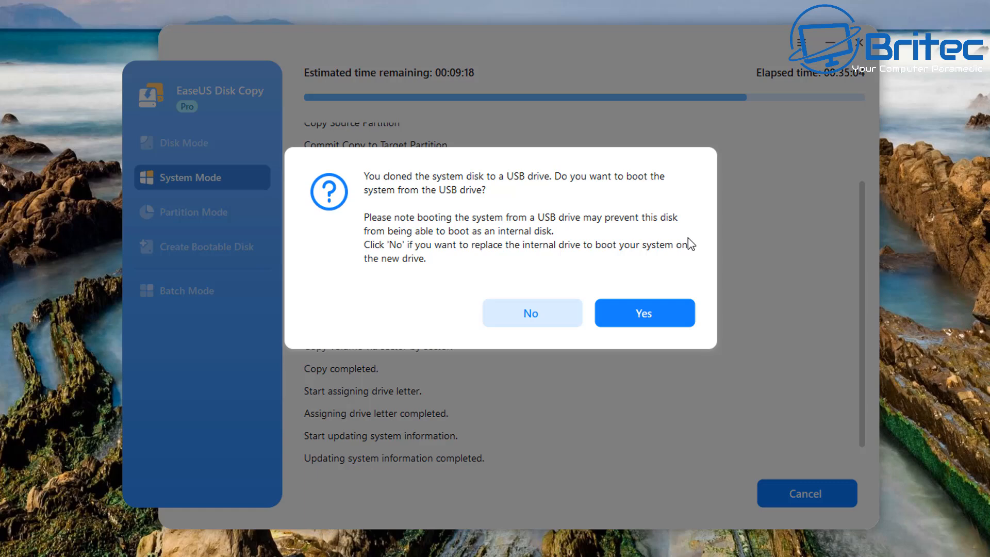
{"action": "mouse_move", "coordinate": [352, 219]}
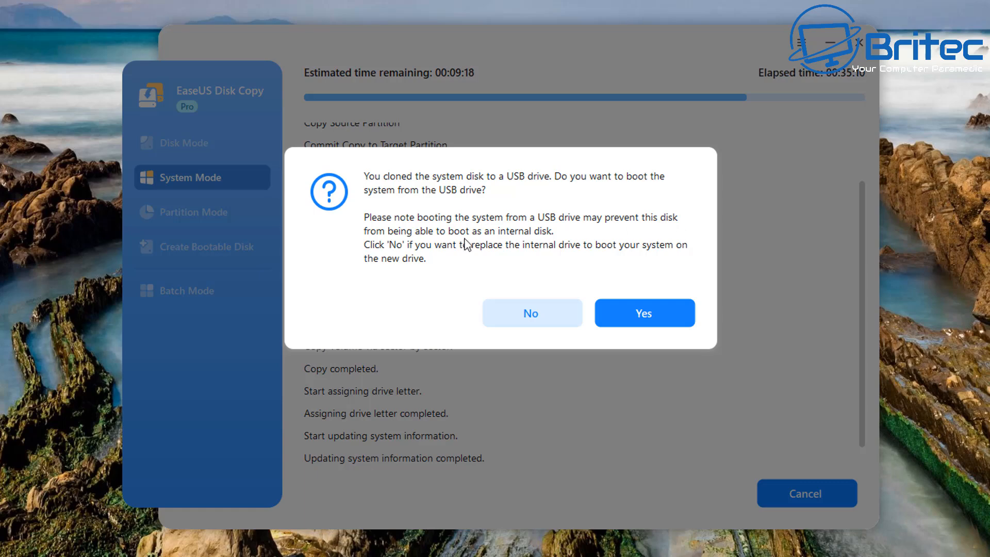
{"action": "mouse_move", "coordinate": [386, 262]}
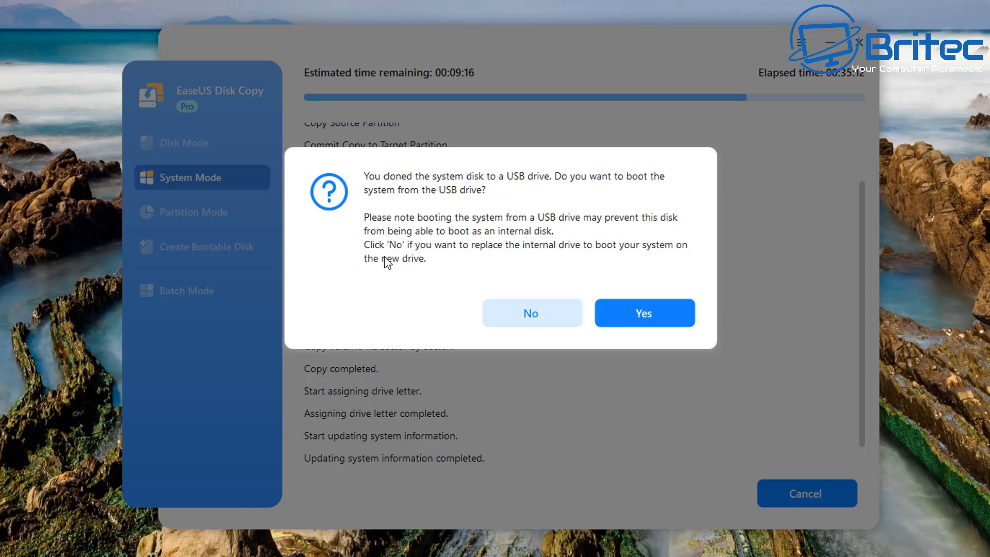
{"action": "mouse_move", "coordinate": [675, 261]}
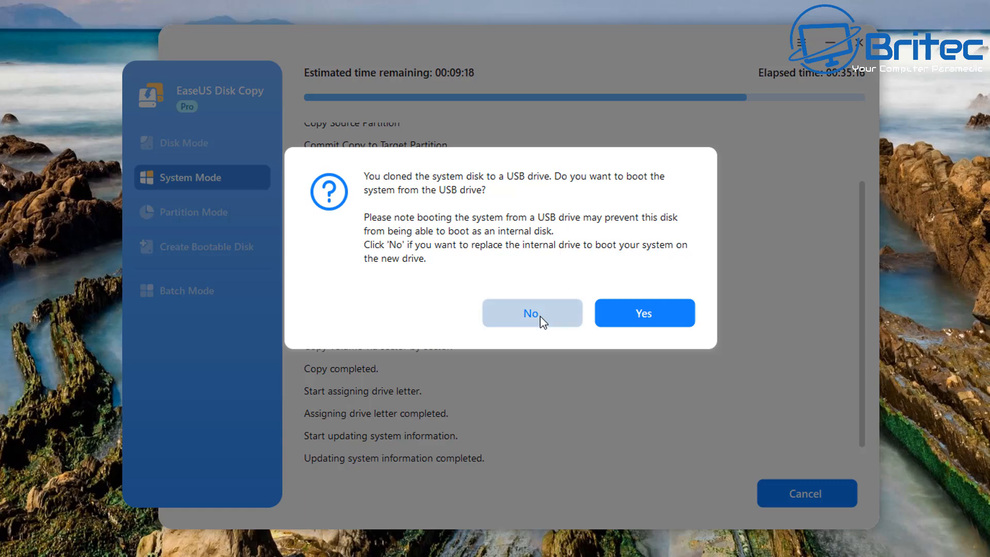
- Decline booting from the USB drive and finish the completed clone job
{"action": "left_click", "coordinate": [531, 313]}
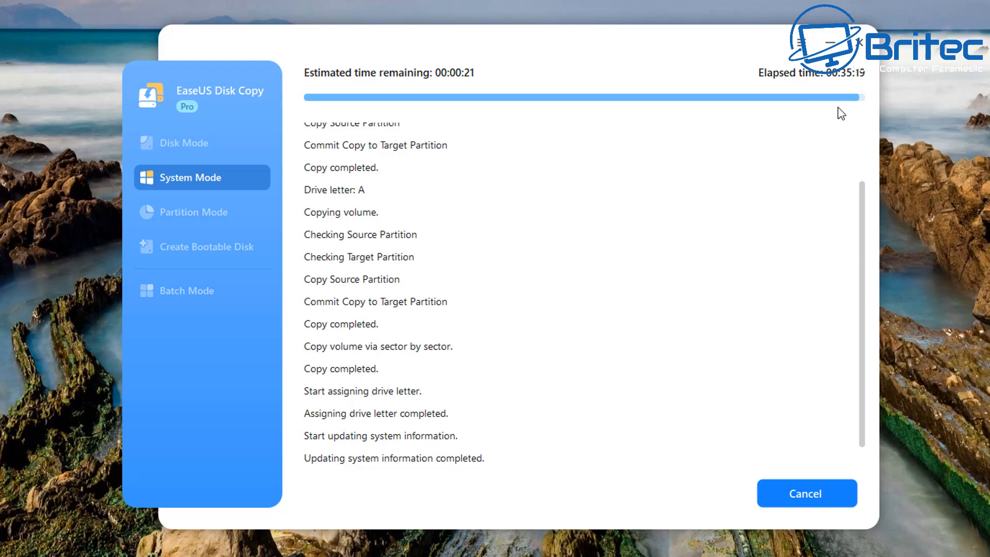
{"action": "mouse_move", "coordinate": [711, 231]}
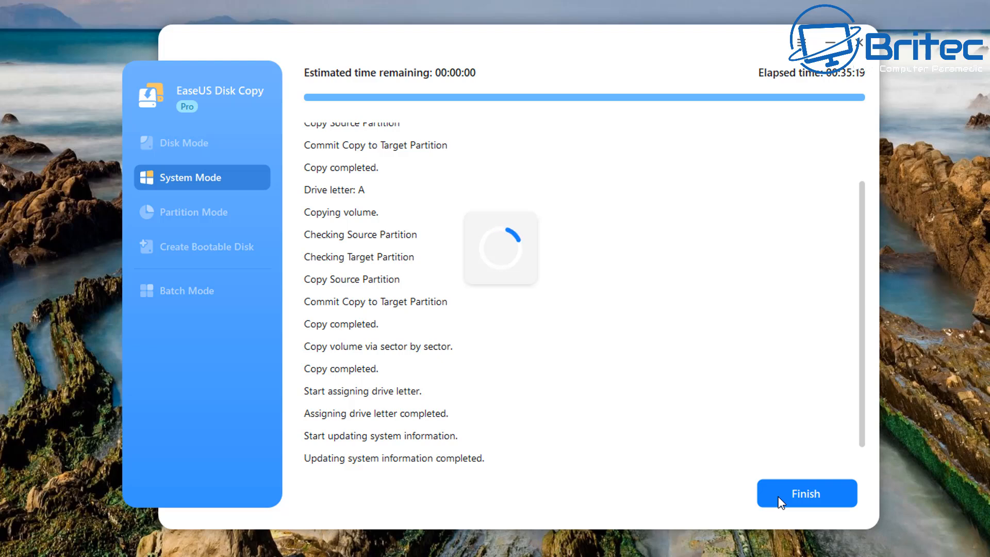
{"action": "left_click", "coordinate": [806, 493]}
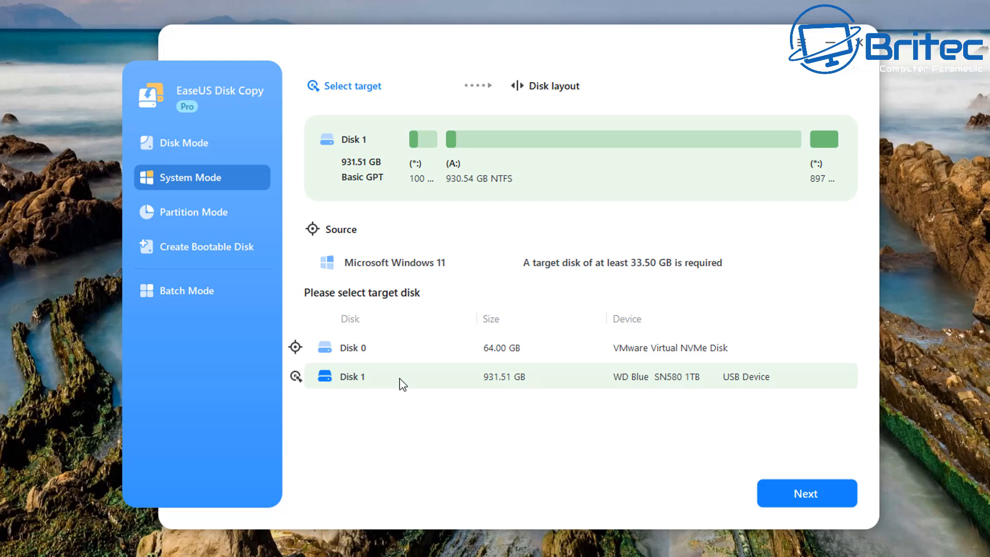
{"action": "mouse_move", "coordinate": [185, 153]}
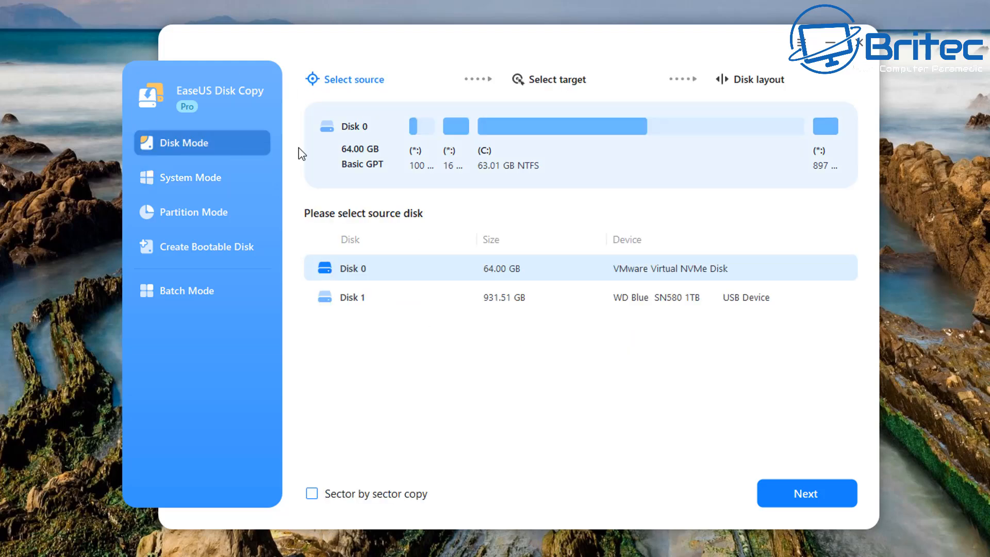
{"action": "mouse_move", "coordinate": [165, 156]}
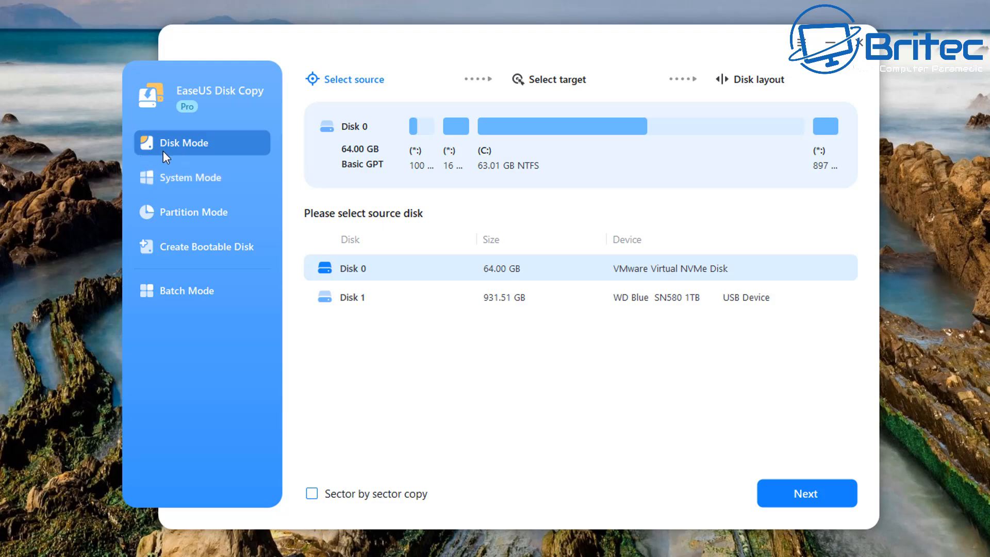
{"action": "mouse_move", "coordinate": [217, 154]}
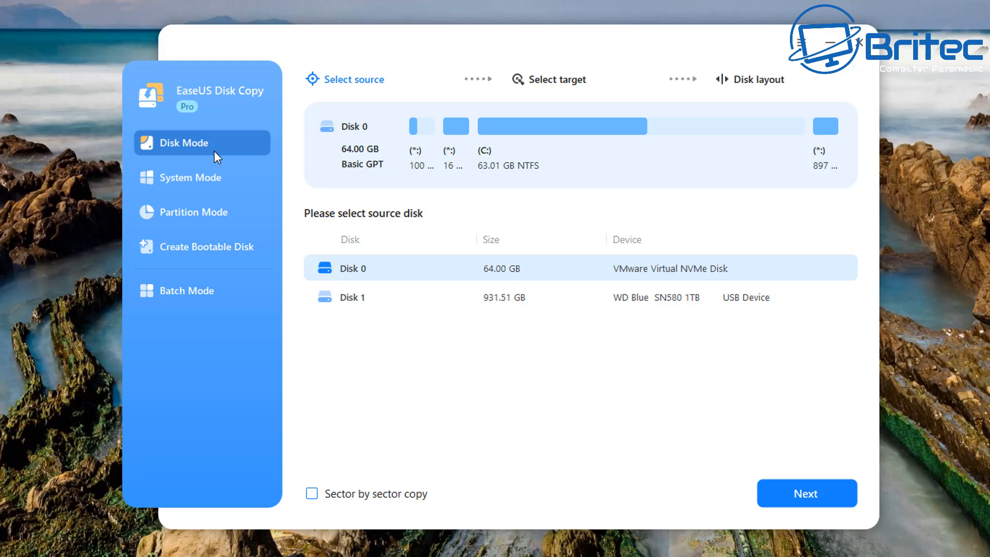
- Browse the System Mode and Partition Mode pages, then the Create Bootable Disk page
{"action": "left_click", "coordinate": [191, 177]}
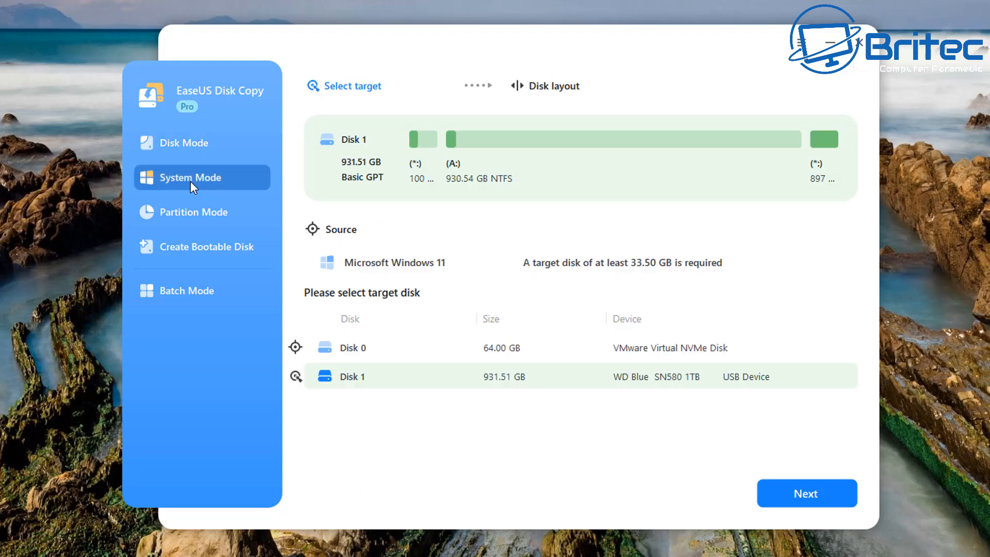
{"action": "mouse_move", "coordinate": [180, 220]}
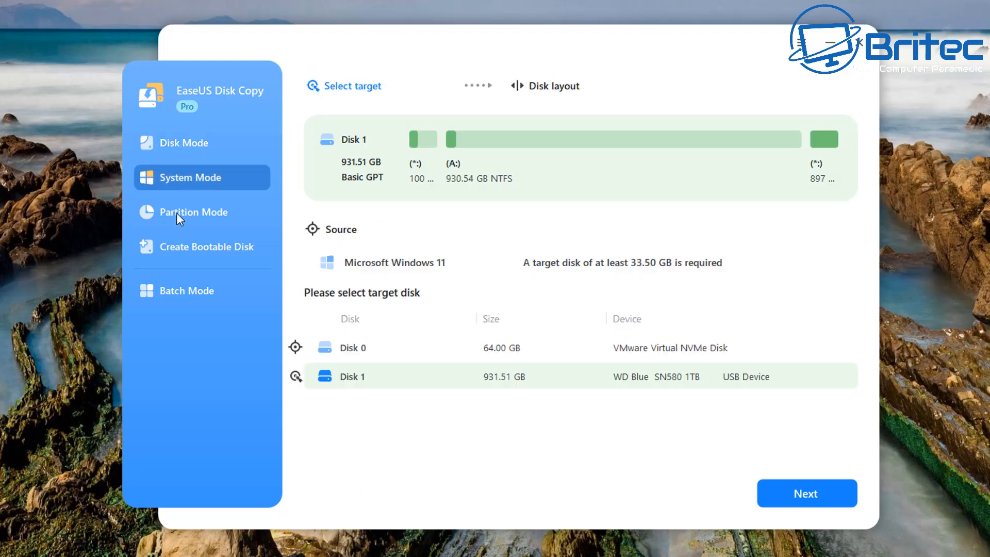
{"action": "left_click", "coordinate": [193, 212]}
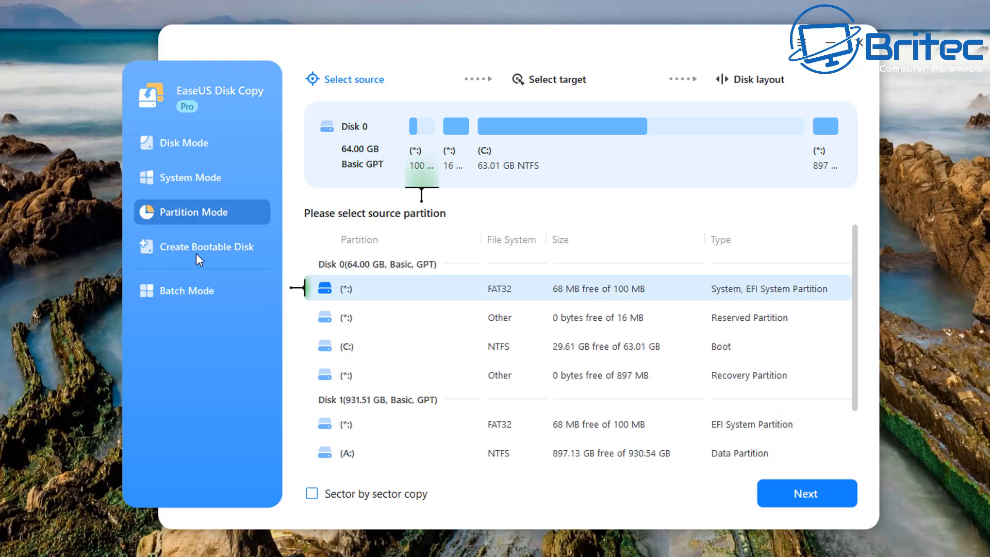
{"action": "left_click", "coordinate": [211, 247]}
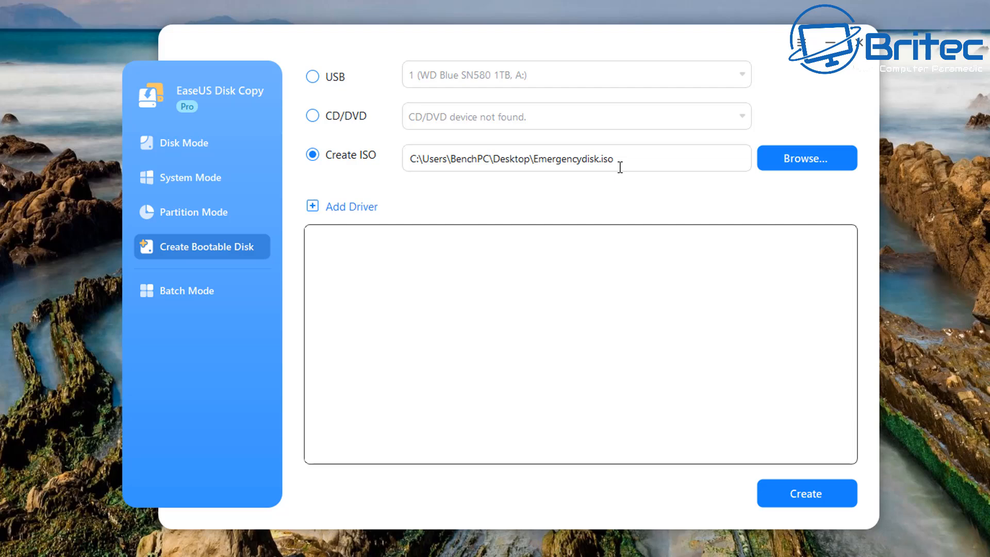
{"action": "mouse_move", "coordinate": [321, 208]}
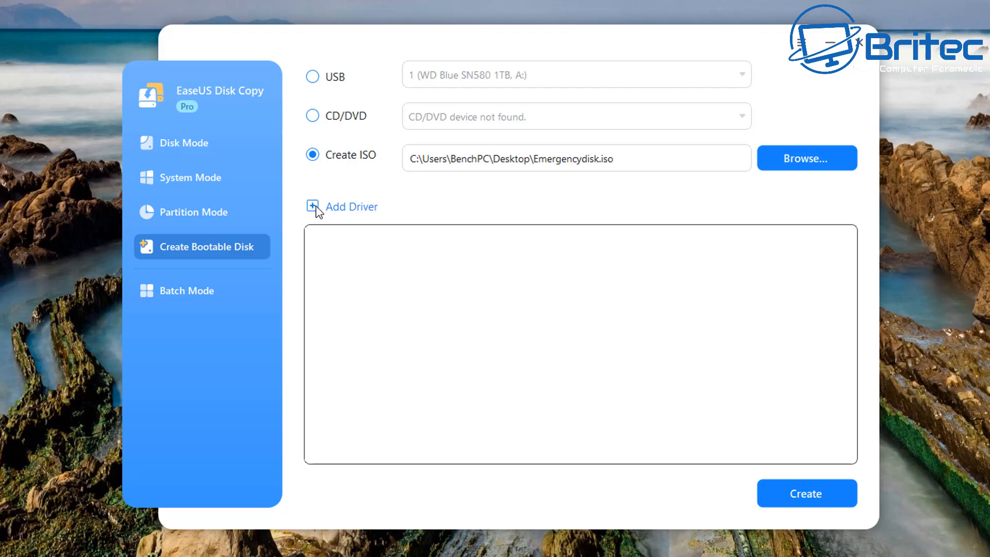
{"action": "mouse_move", "coordinate": [285, 281]}
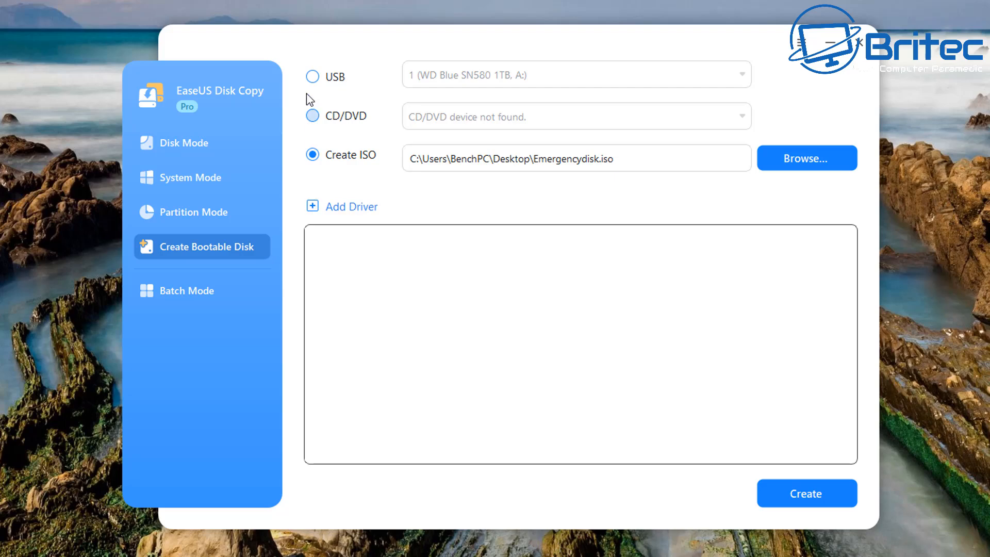
- Switch to Batch Mode to view the PXE network copy settings
{"action": "left_click", "coordinate": [188, 291]}
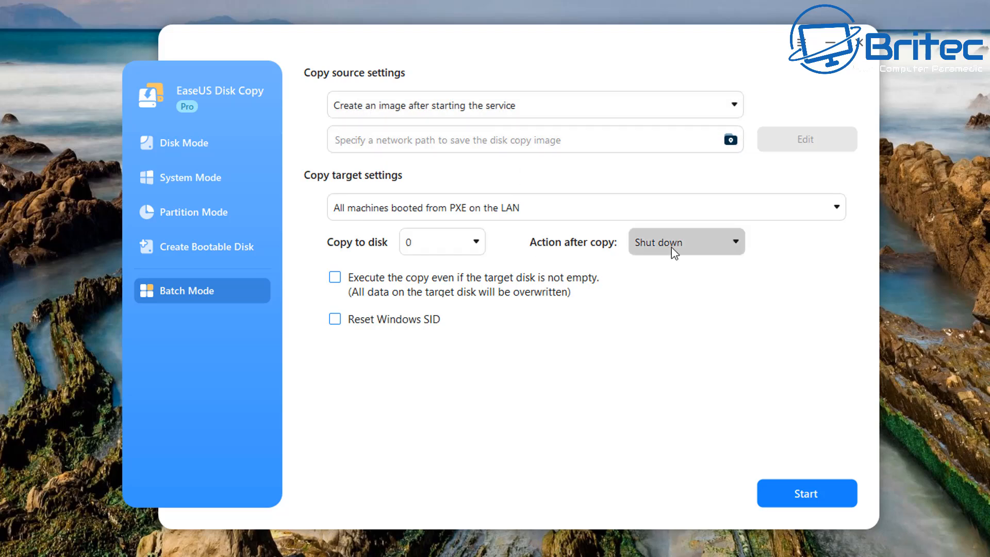
{"action": "mouse_move", "coordinate": [382, 365]}
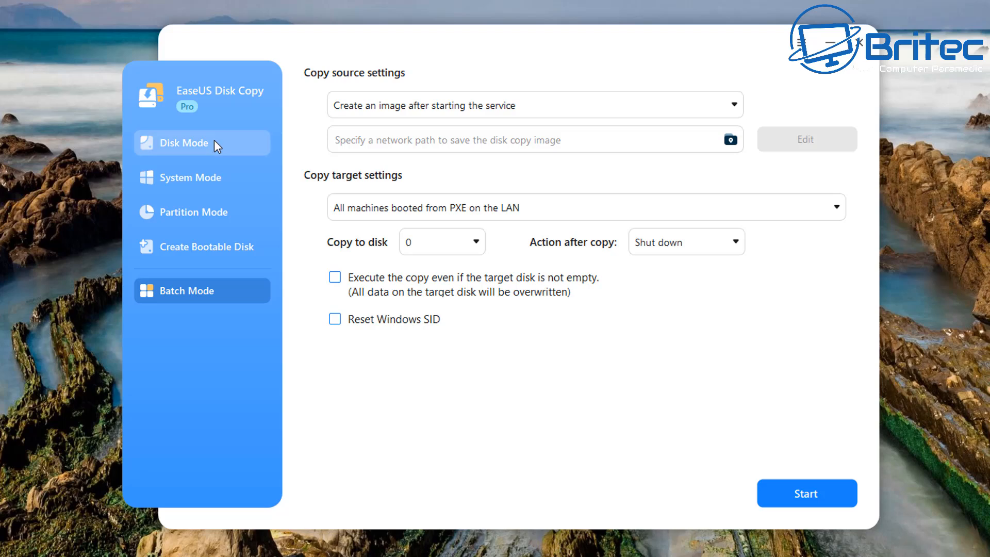
- Return to Disk Mode, view the update and help menu, then confirm exiting EaseUS Disk Copy
{"action": "left_click", "coordinate": [185, 142]}
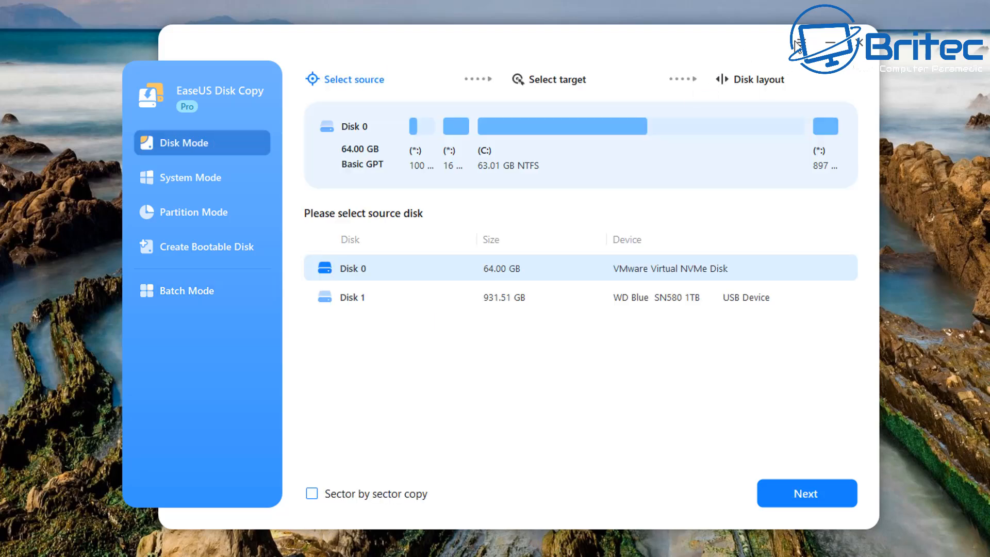
{"action": "left_click", "coordinate": [802, 44]}
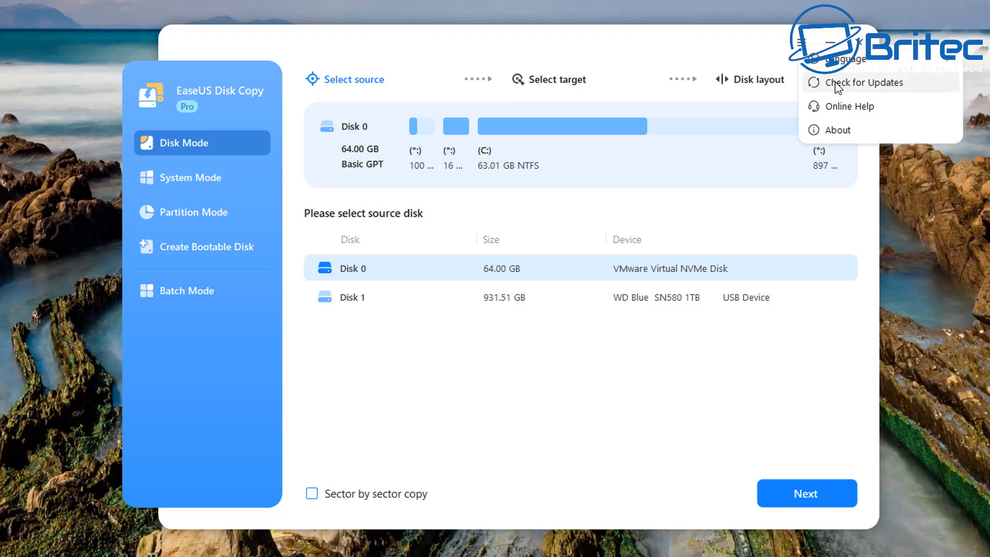
{"action": "mouse_move", "coordinate": [833, 129]}
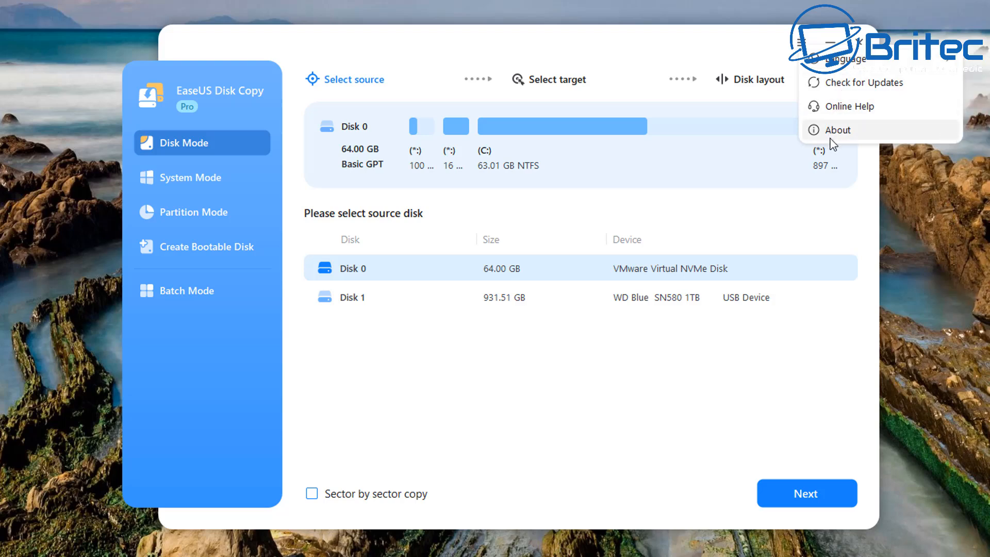
{"action": "mouse_move", "coordinate": [602, 37]}
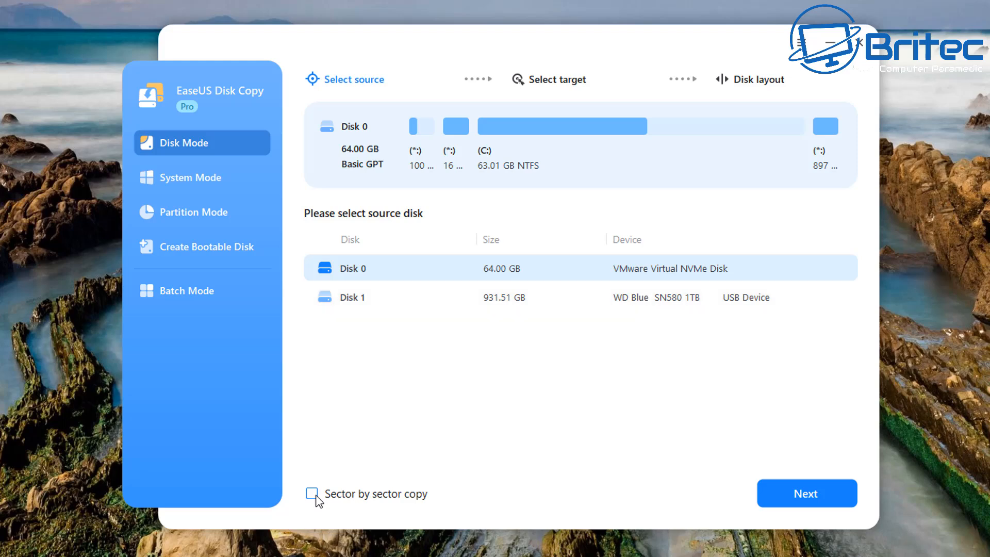
{"action": "mouse_move", "coordinate": [335, 511]}
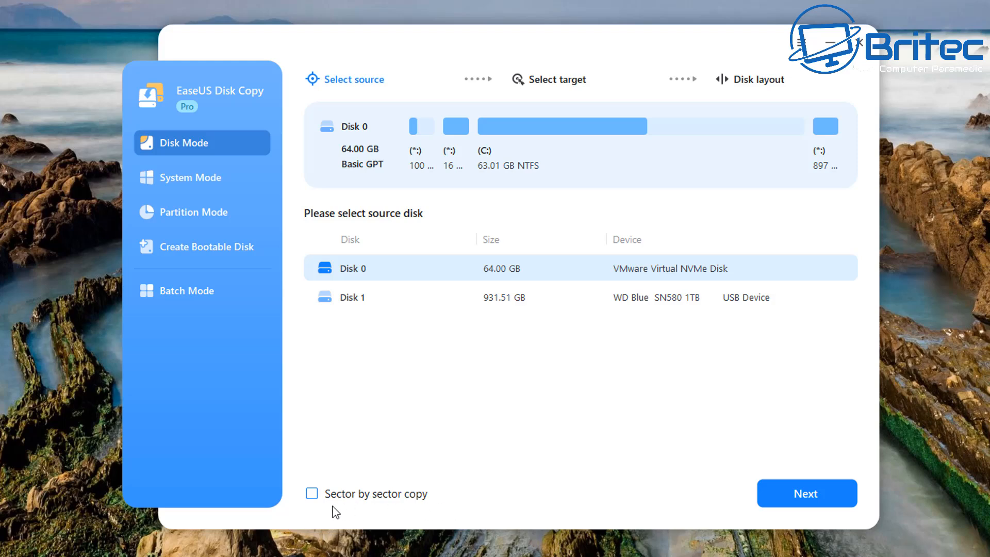
{"action": "mouse_move", "coordinate": [377, 507]}
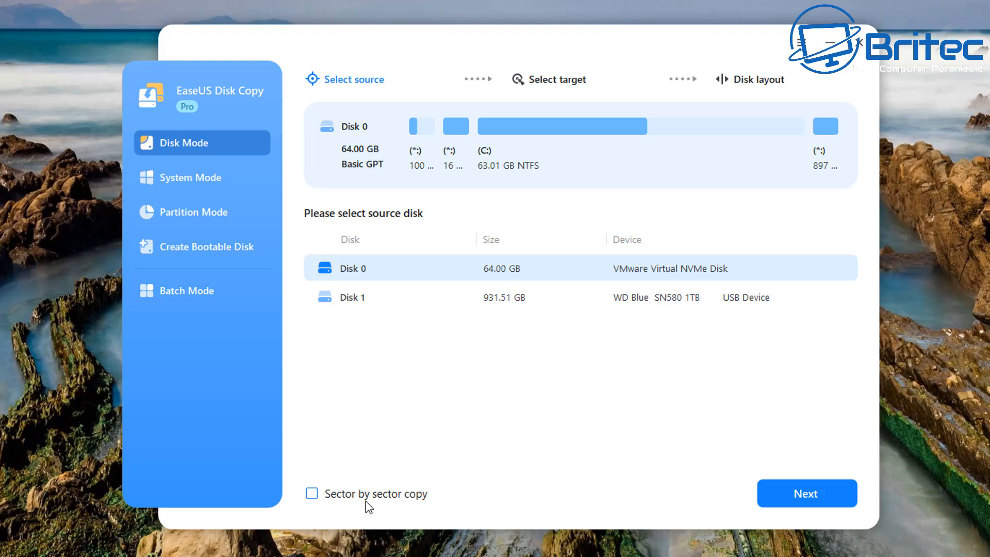
{"action": "mouse_move", "coordinate": [724, 130]}
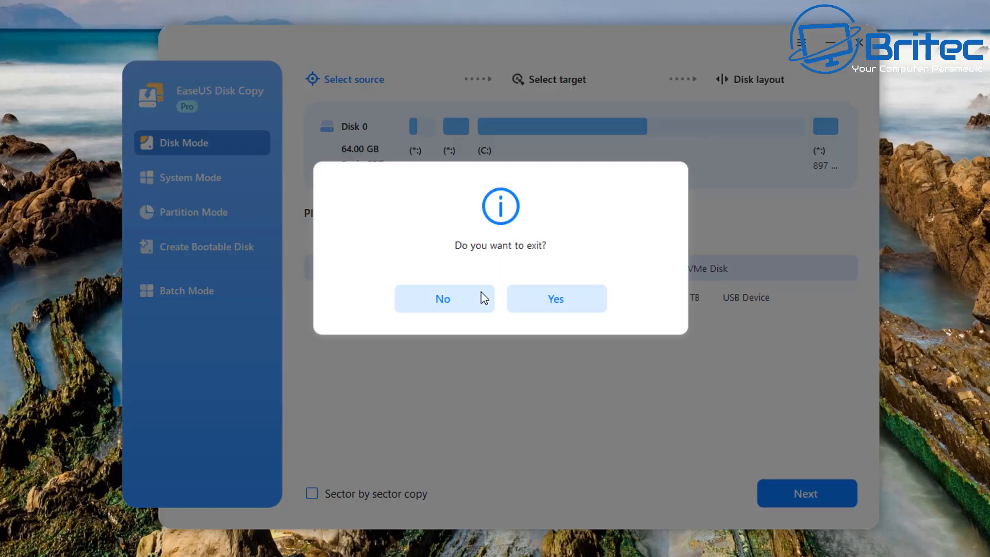
{"action": "left_click", "coordinate": [442, 299]}
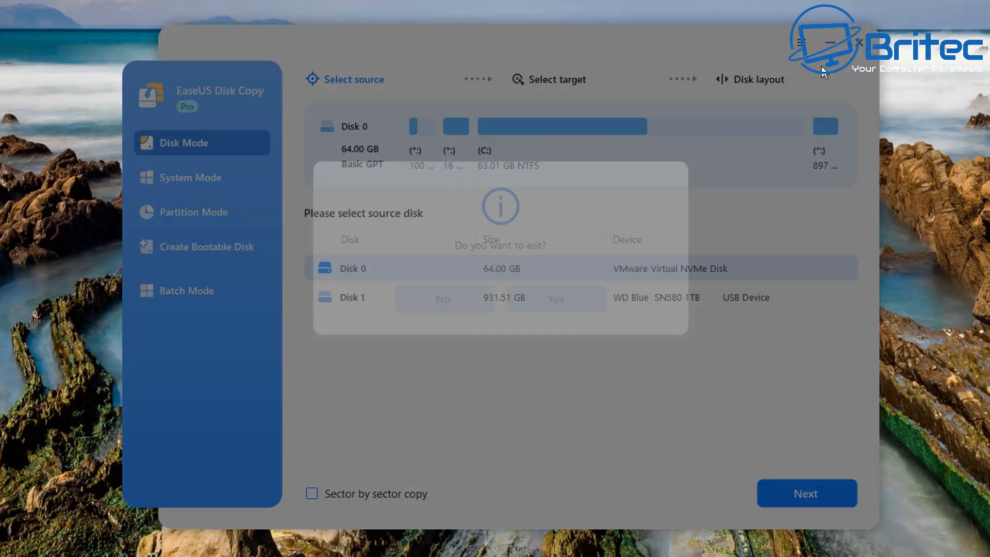
{"action": "left_click", "coordinate": [554, 298]}
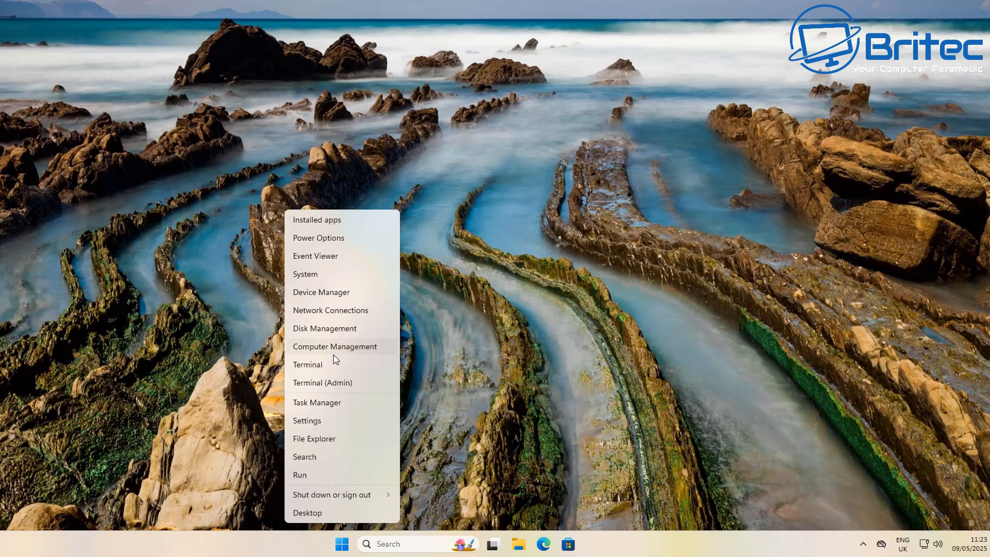
- Open Disk Management to check the cloned disk's EFI, 930.54 GB A: and 897 MB recovery partitions
{"action": "left_click", "coordinate": [324, 327]}
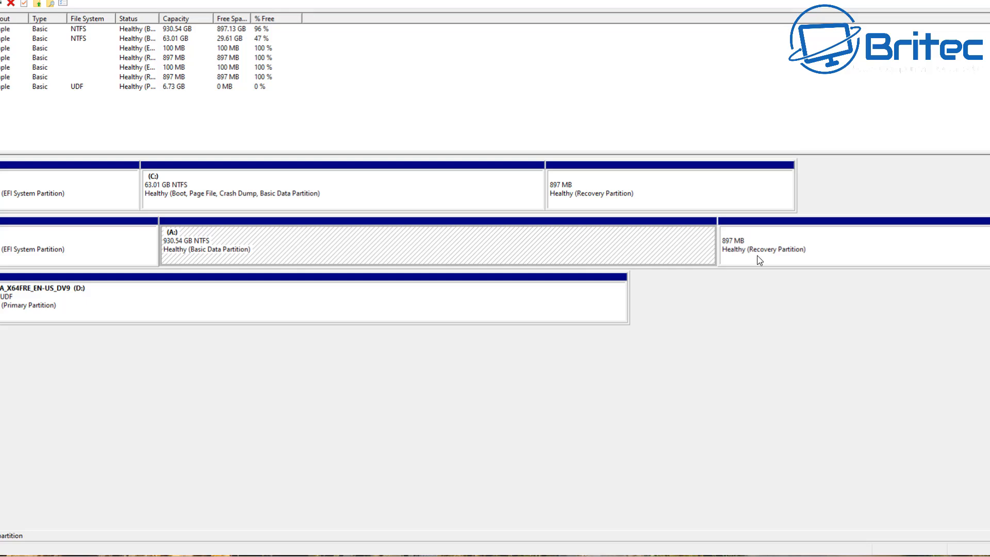
{"action": "mouse_move", "coordinate": [323, 228]}
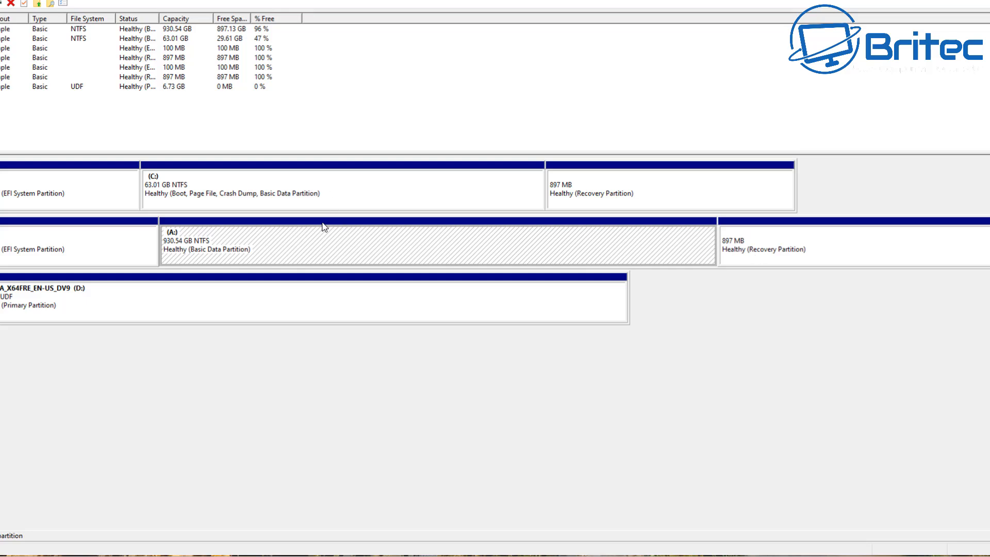
{"action": "mouse_move", "coordinate": [211, 256]}
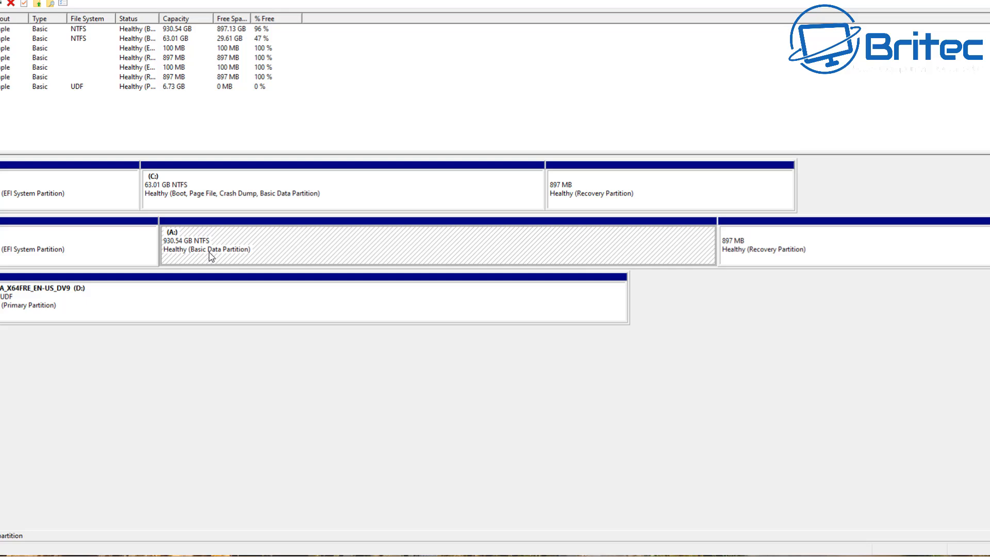
{"action": "mouse_move", "coordinate": [175, 239]}
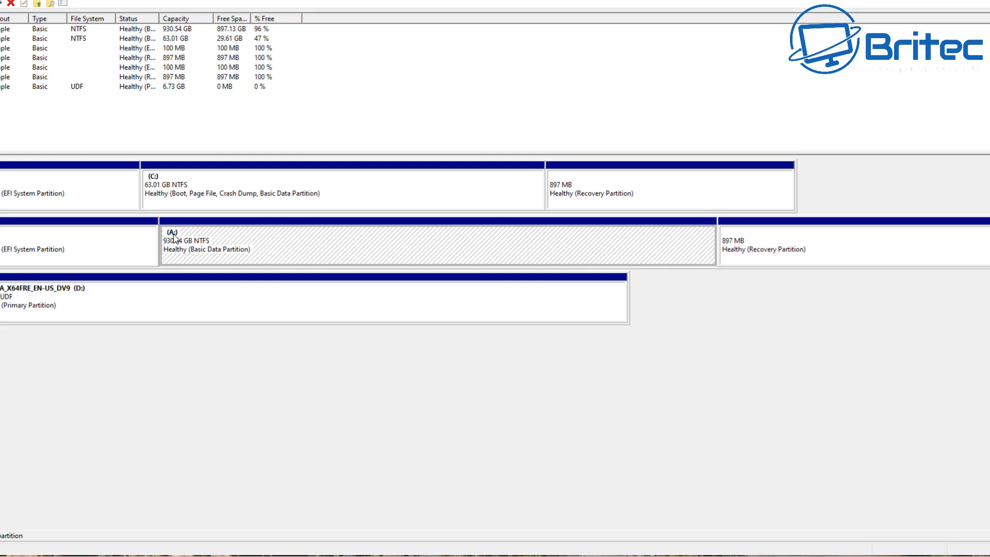